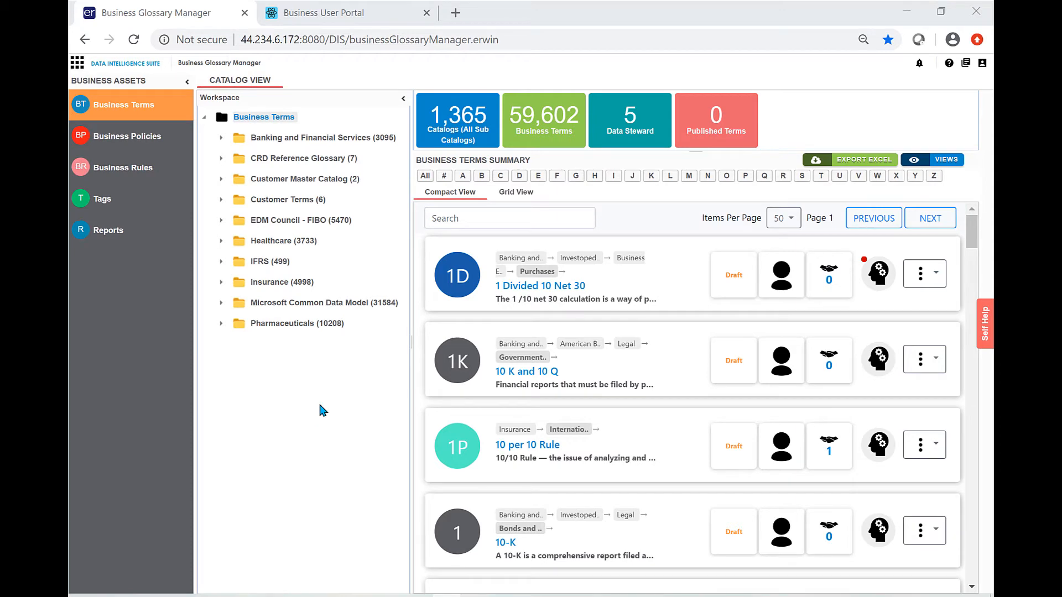
pyautogui.moveTo(326, 399)
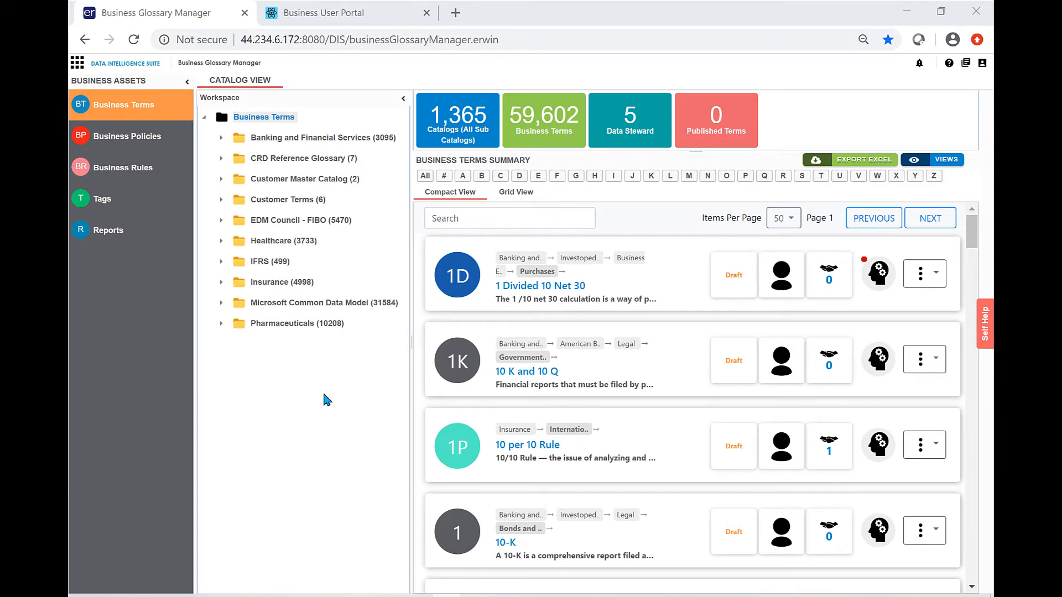
# Step: From the app launcher's Miscellaneous > Settings area, go to the Business Glossary Manager settings
pyautogui.click(76, 62)
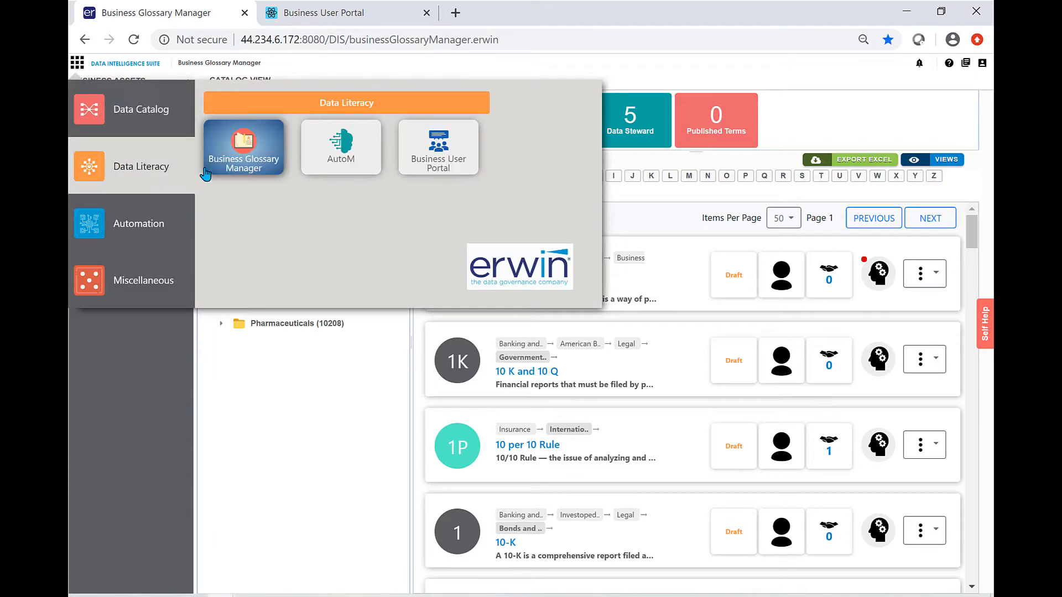
pyautogui.moveTo(340, 148)
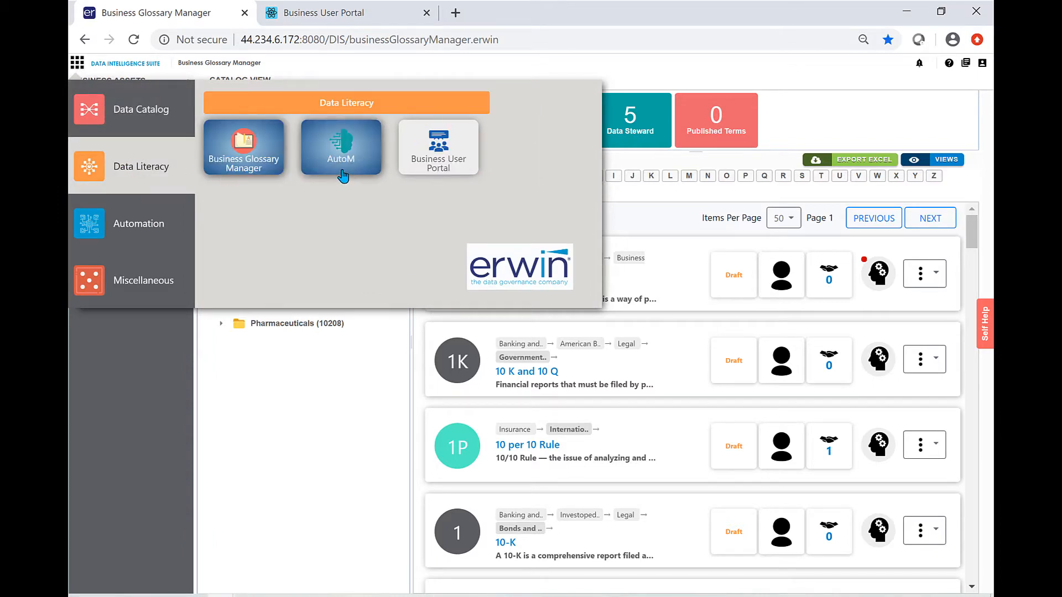
pyautogui.moveTo(339, 173)
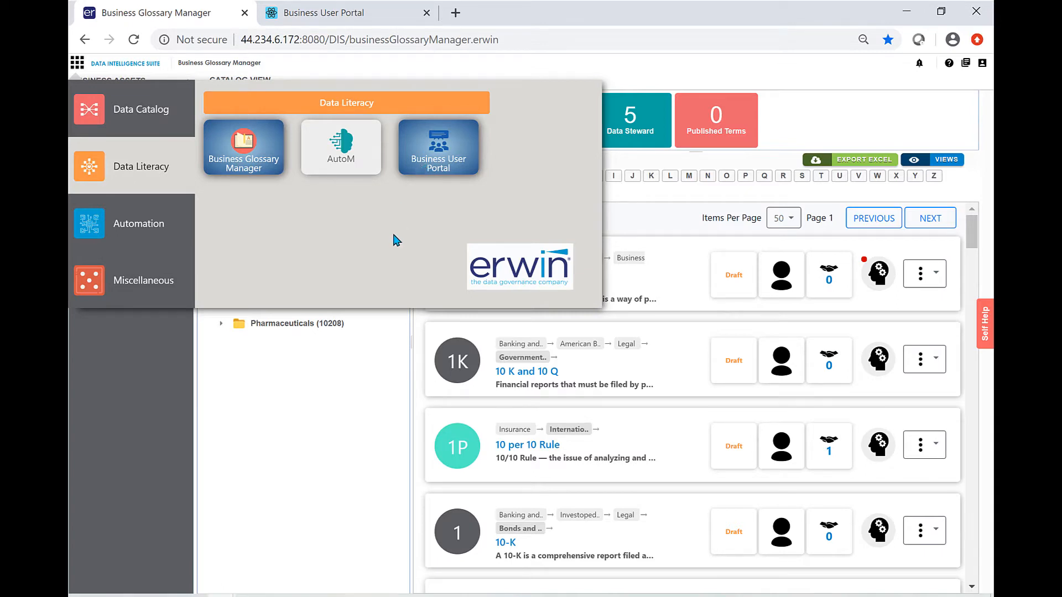
pyautogui.click(142, 109)
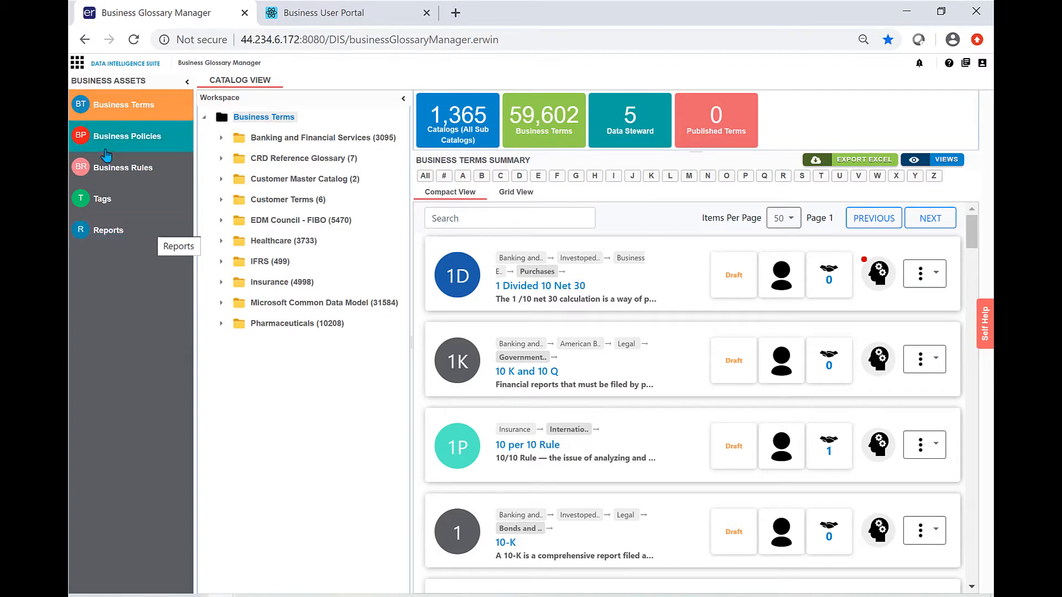
pyautogui.click(78, 62)
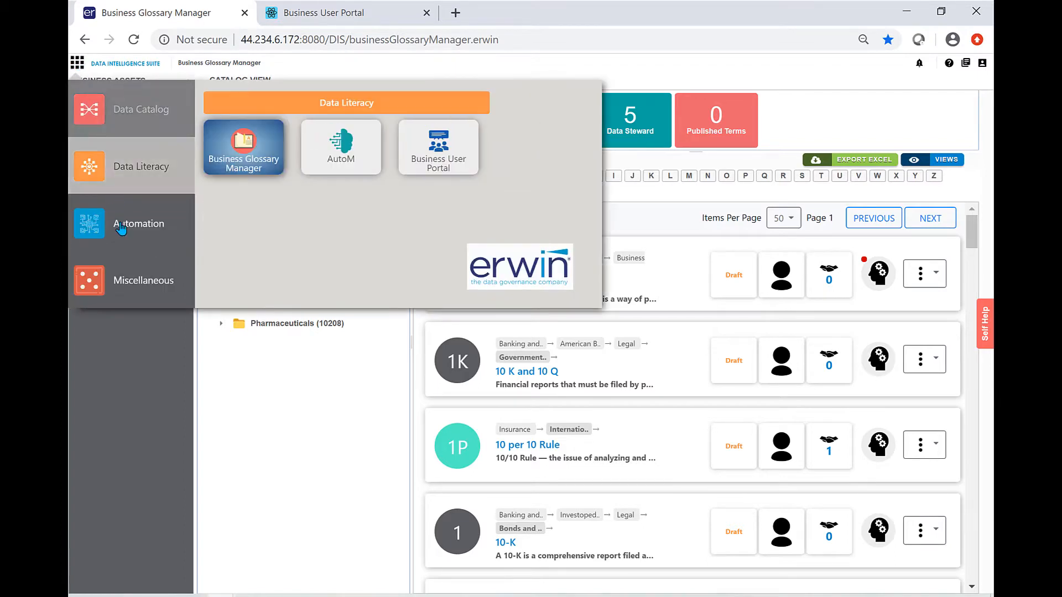
pyautogui.click(143, 280)
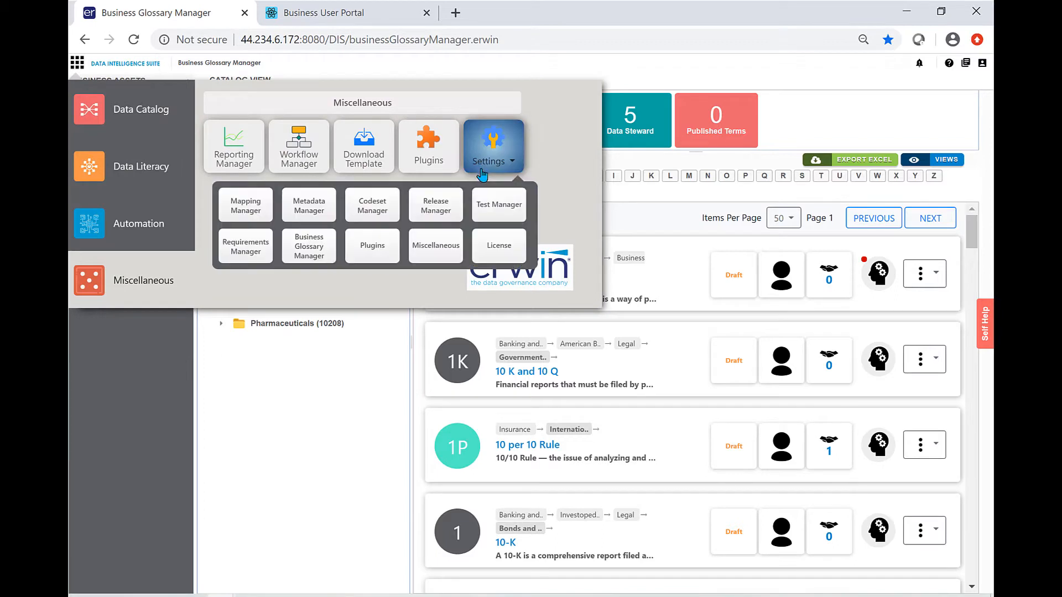
pyautogui.click(309, 246)
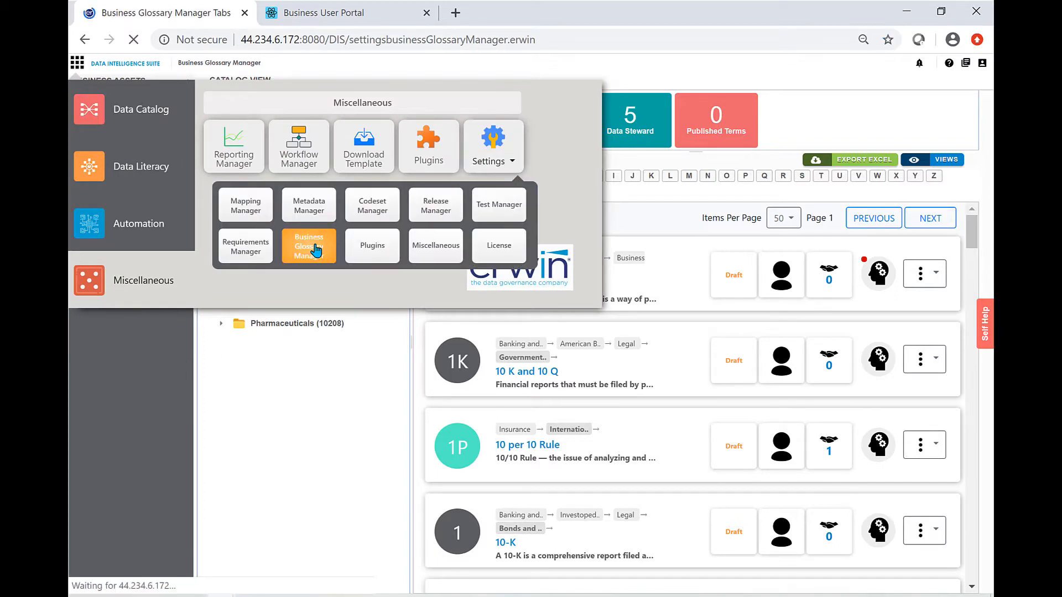
pyautogui.click(309, 246)
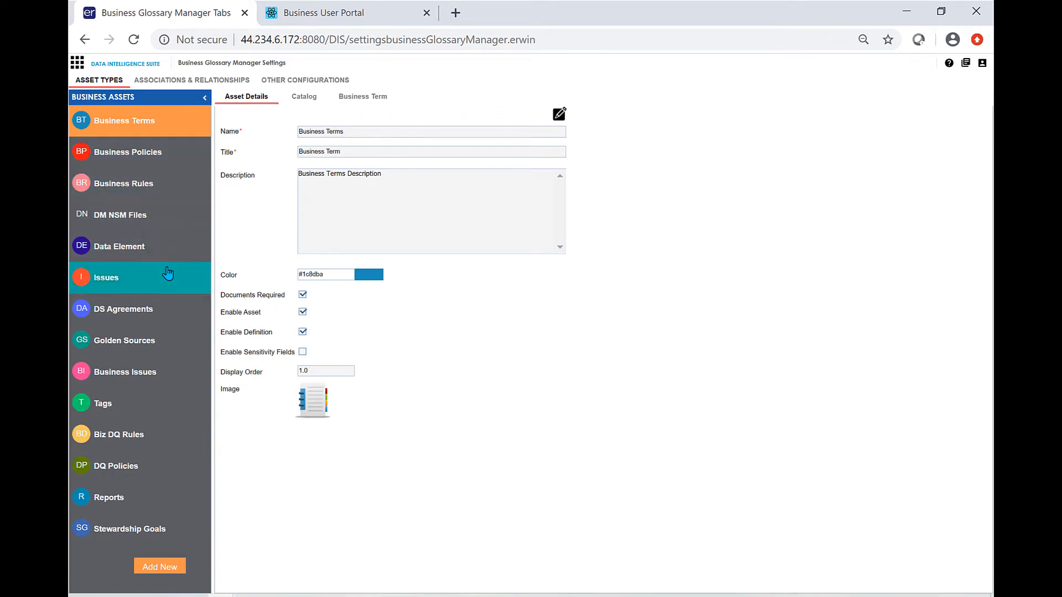
pyautogui.moveTo(123, 309)
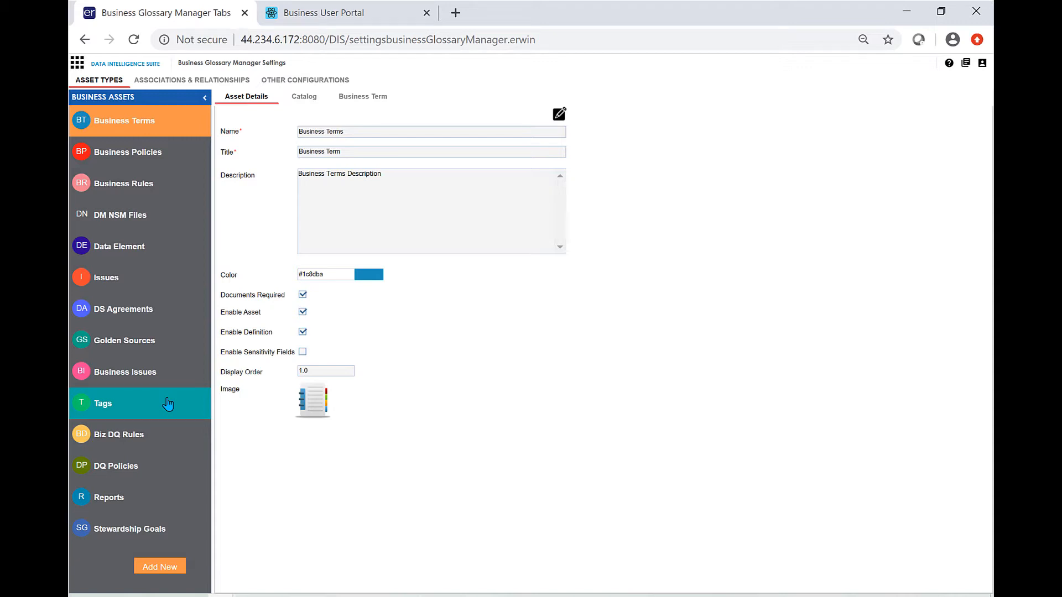
pyautogui.moveTo(169, 404)
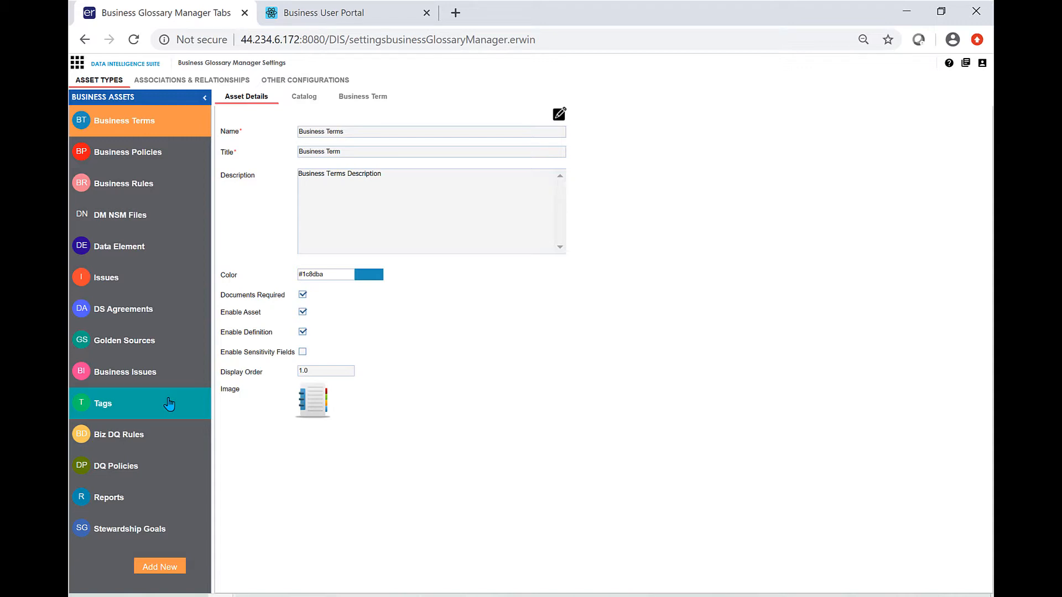
pyautogui.moveTo(173, 404)
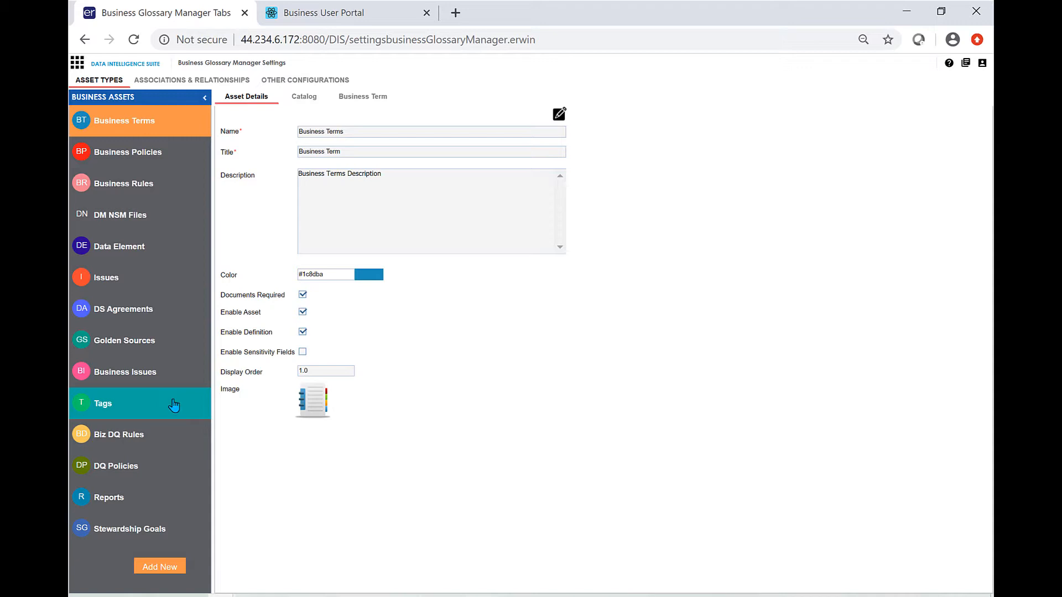
pyautogui.moveTo(177, 405)
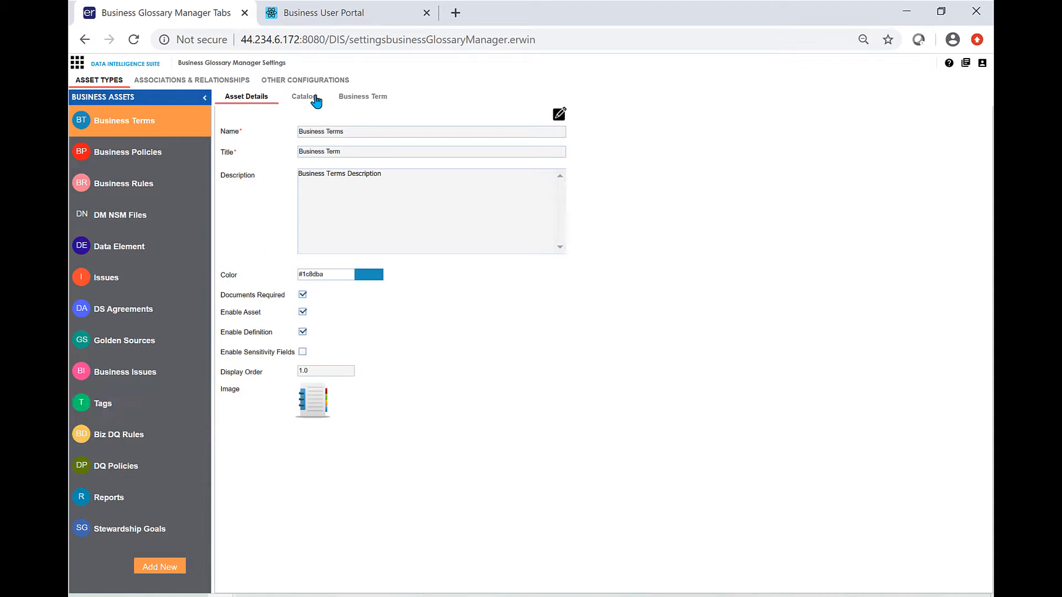
# Step: View the Catalog form fields, then the Business Term form with its List and Combo Box fields
pyautogui.click(303, 96)
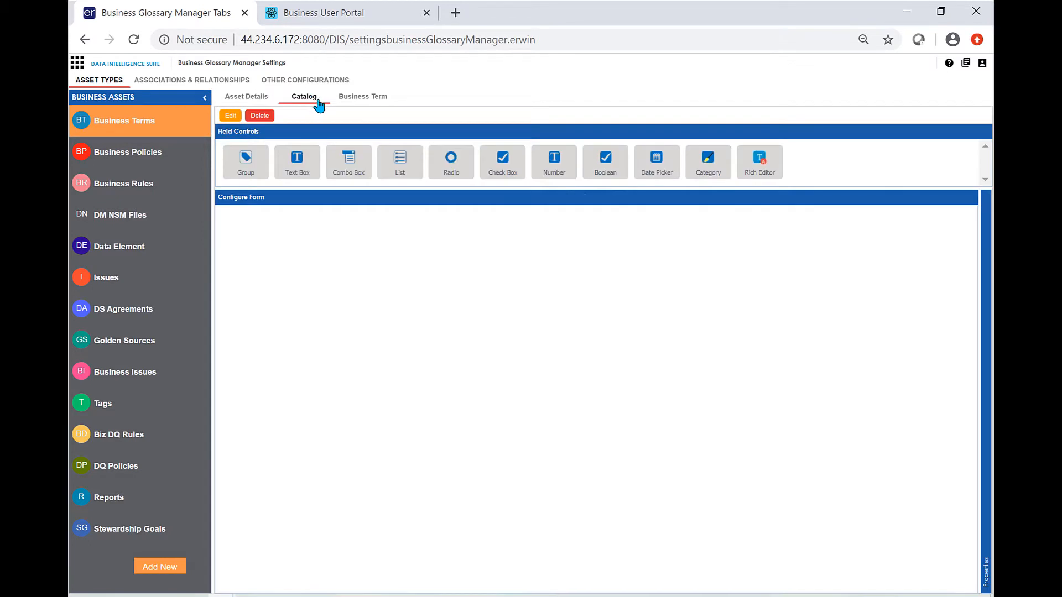
pyautogui.click(554, 162)
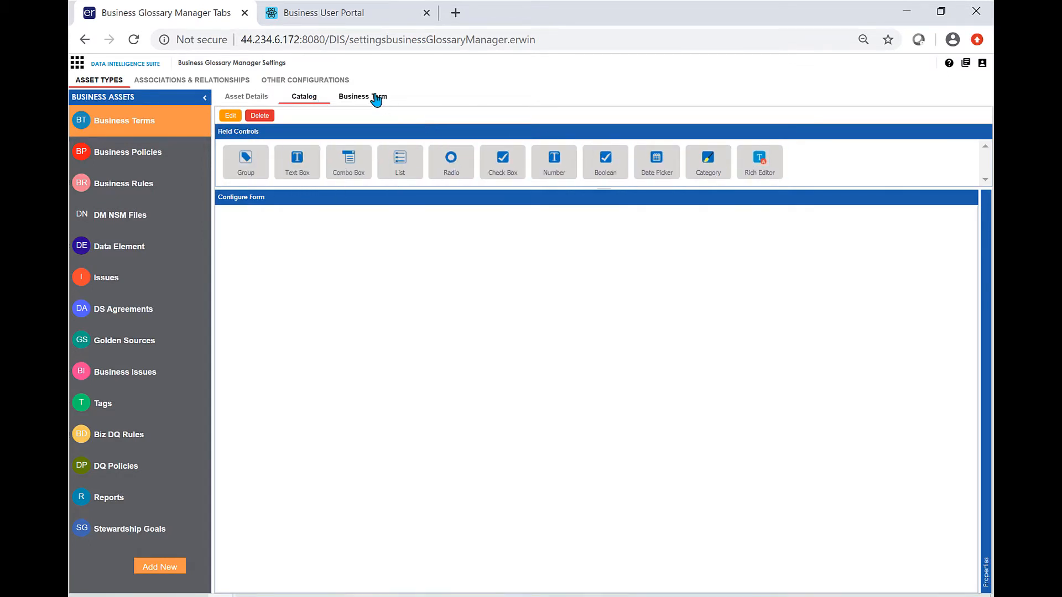
pyautogui.click(363, 96)
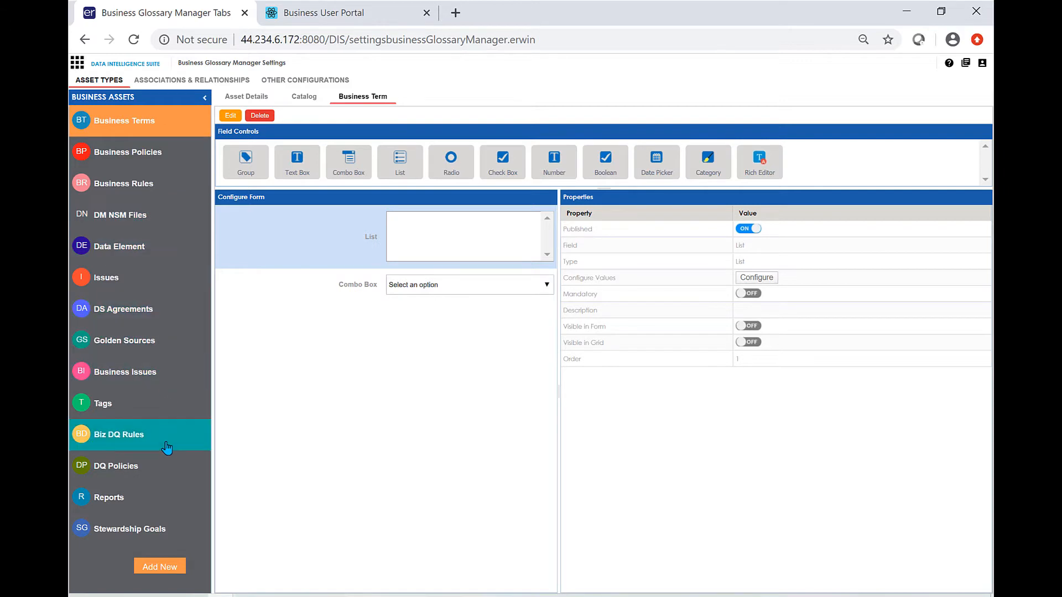
pyautogui.moveTo(168, 572)
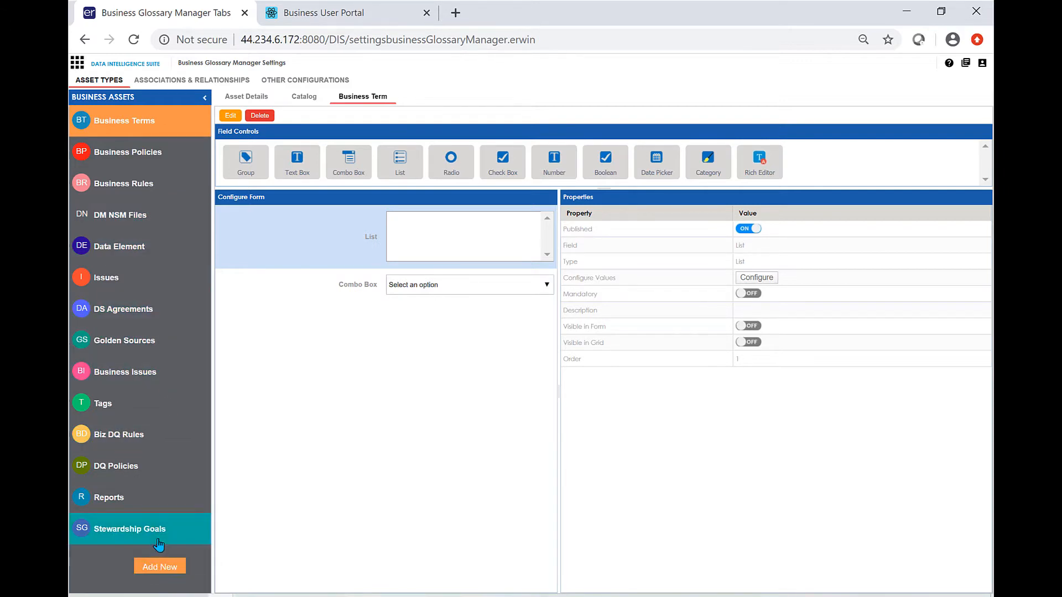
pyautogui.moveTo(163, 309)
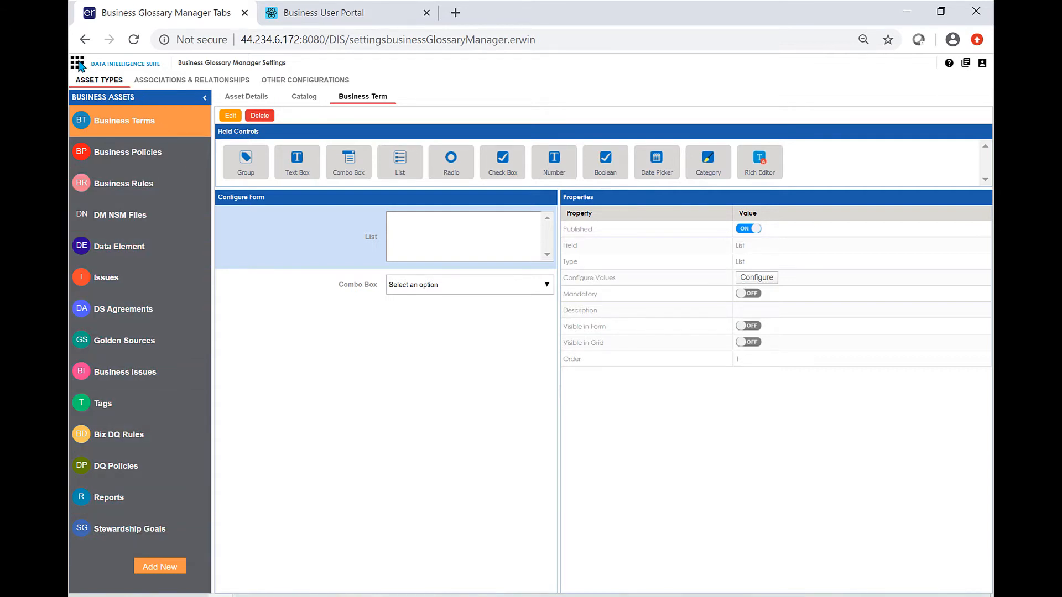
# Step: Return to Business Glossary Manager and show the CRD Reference Glossary catalog's seven business terms
pyautogui.click(76, 62)
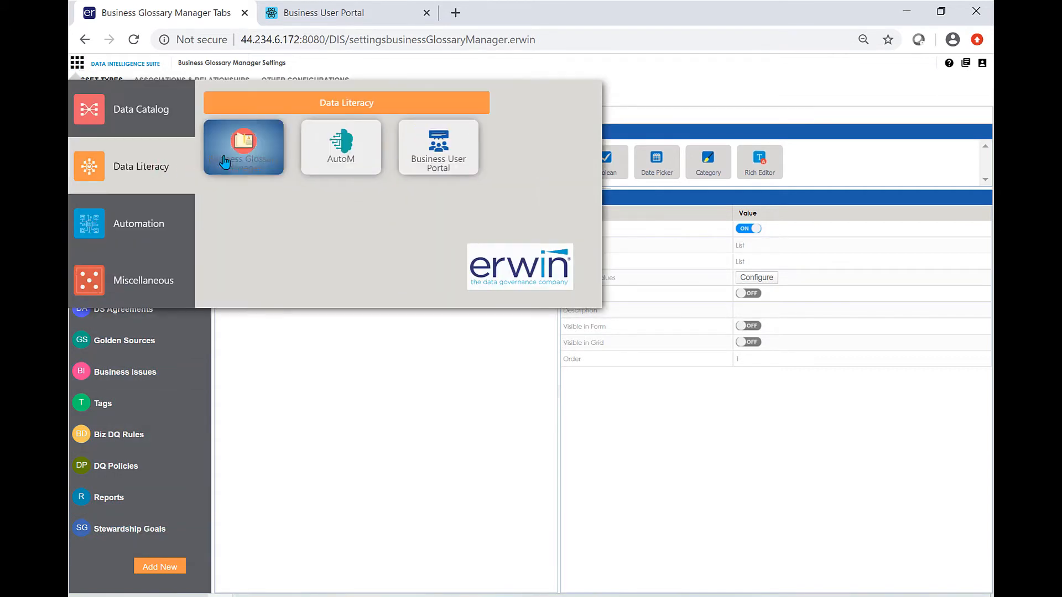
pyautogui.click(243, 147)
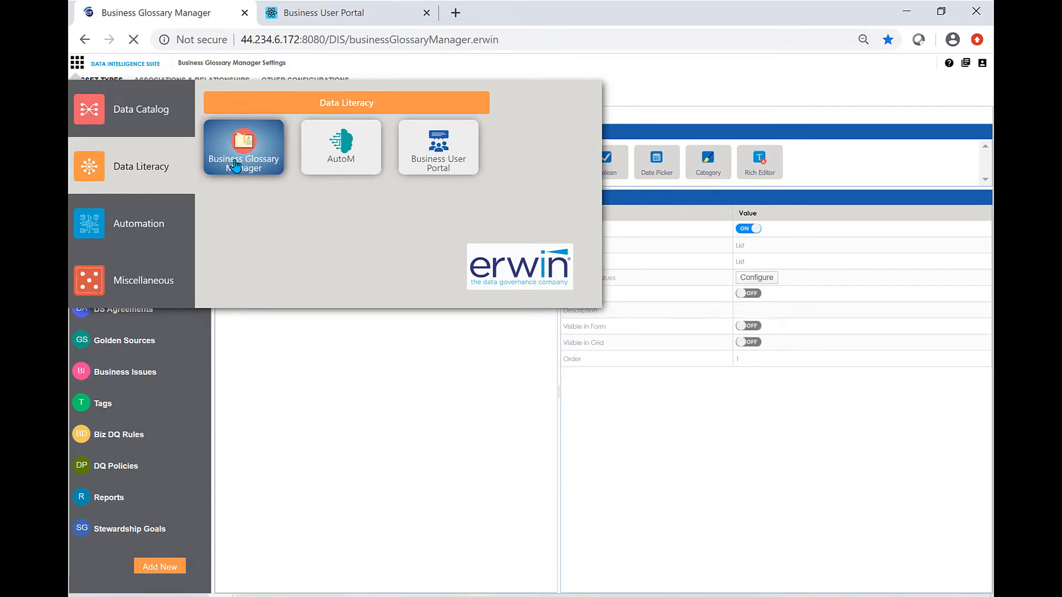
pyautogui.click(243, 147)
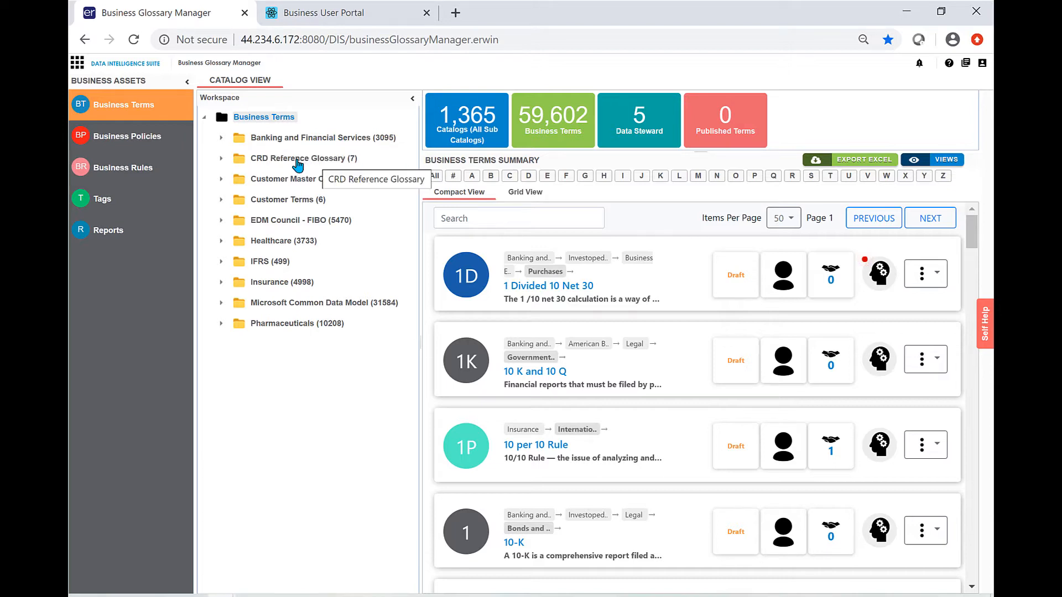
pyautogui.click(303, 159)
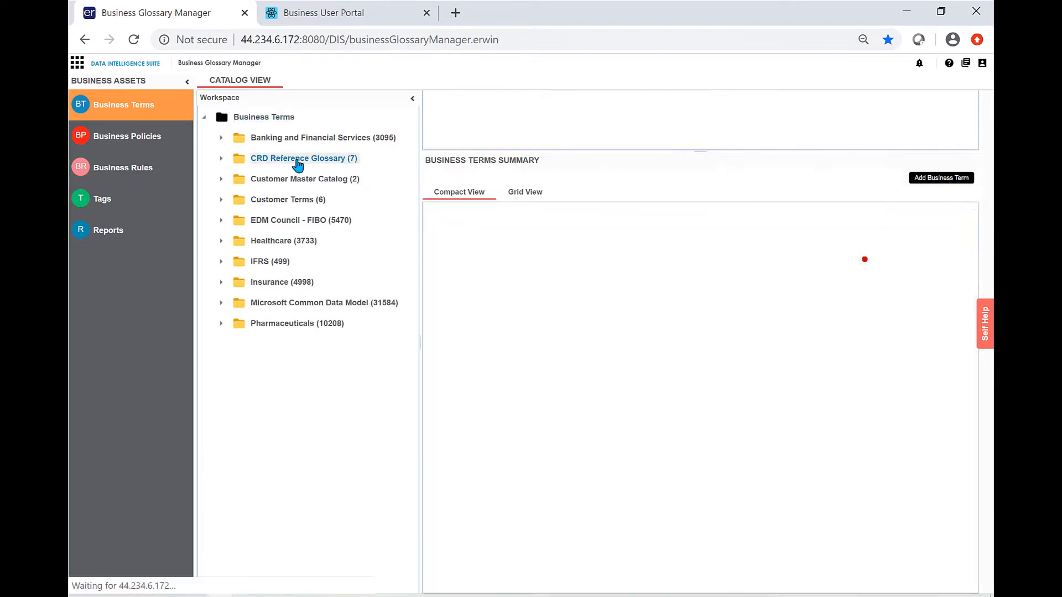
pyautogui.click(303, 158)
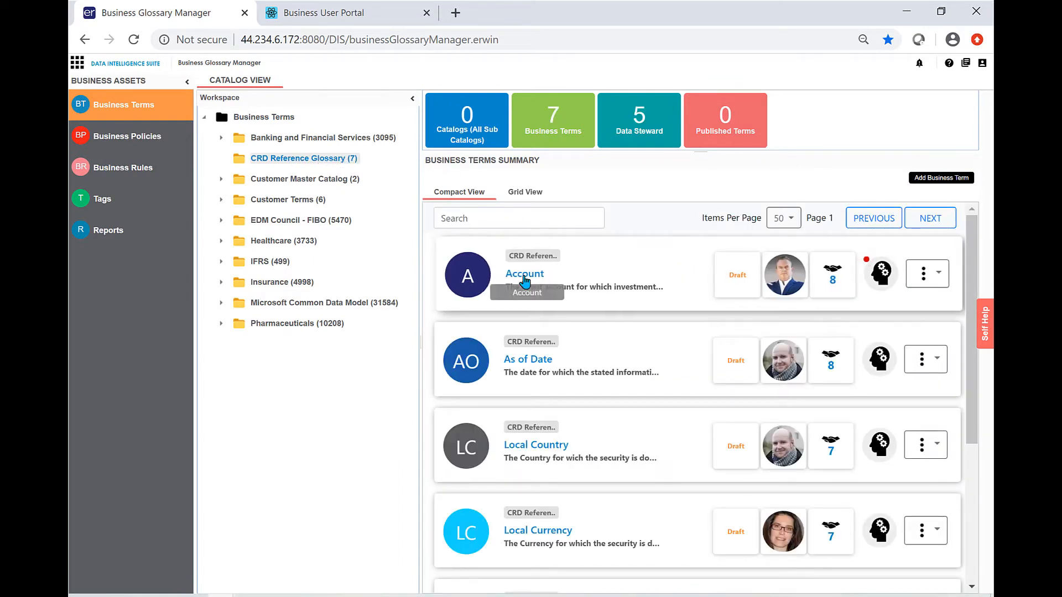
pyautogui.moveTo(832, 278)
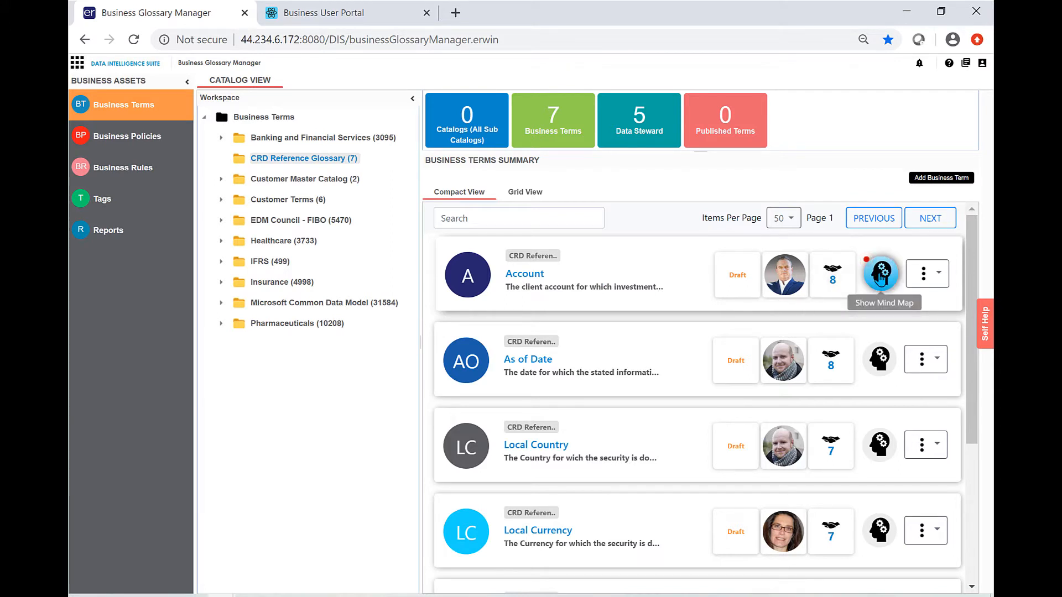
pyautogui.moveTo(880, 274)
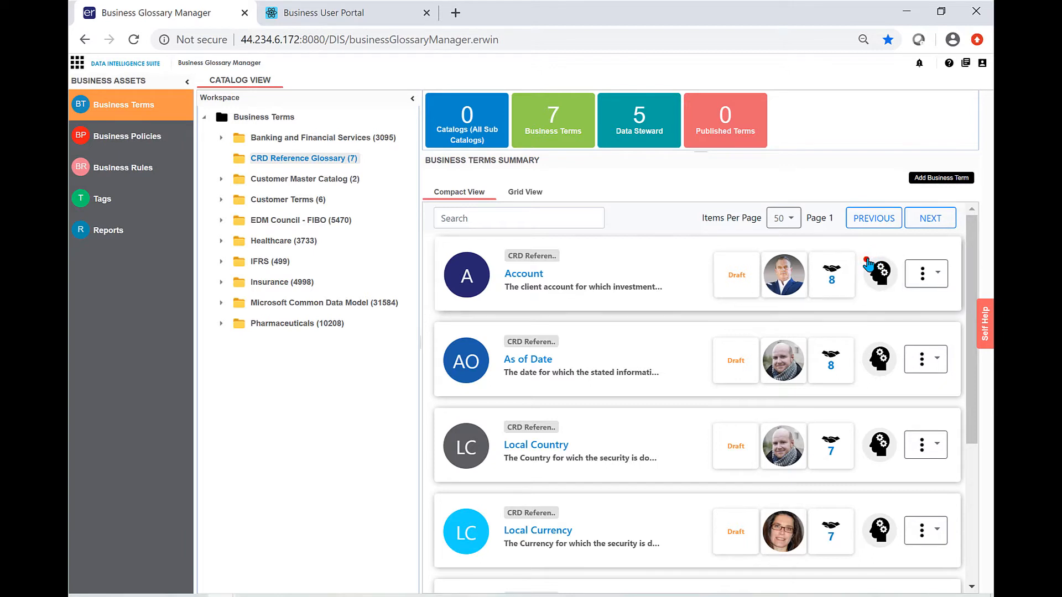
pyautogui.moveTo(880, 274)
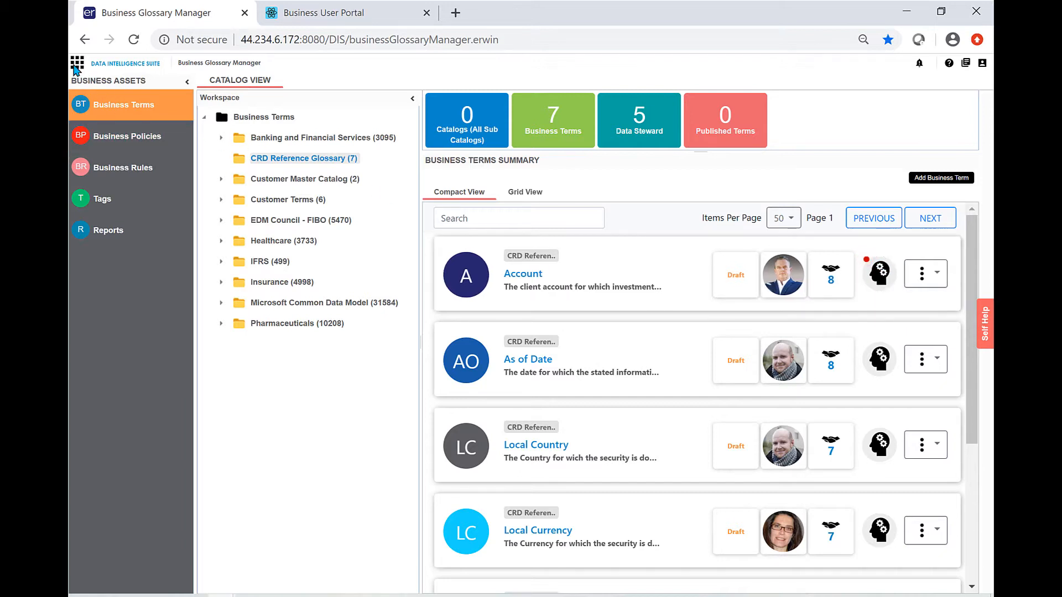
# Step: Go to the AutoM matching job and view its Automated Column Matches
pyautogui.click(76, 63)
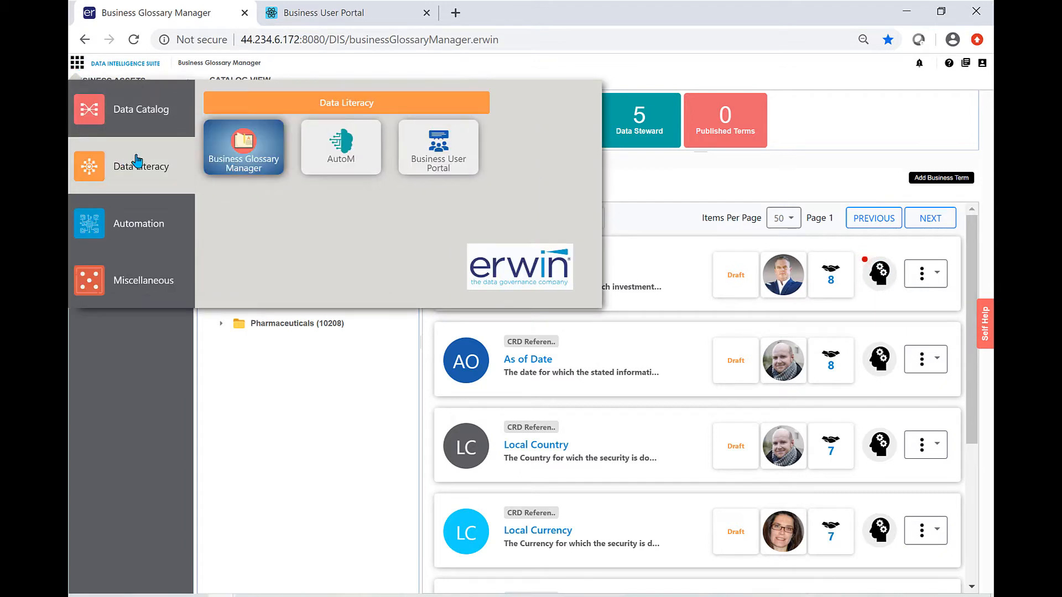
pyautogui.click(340, 147)
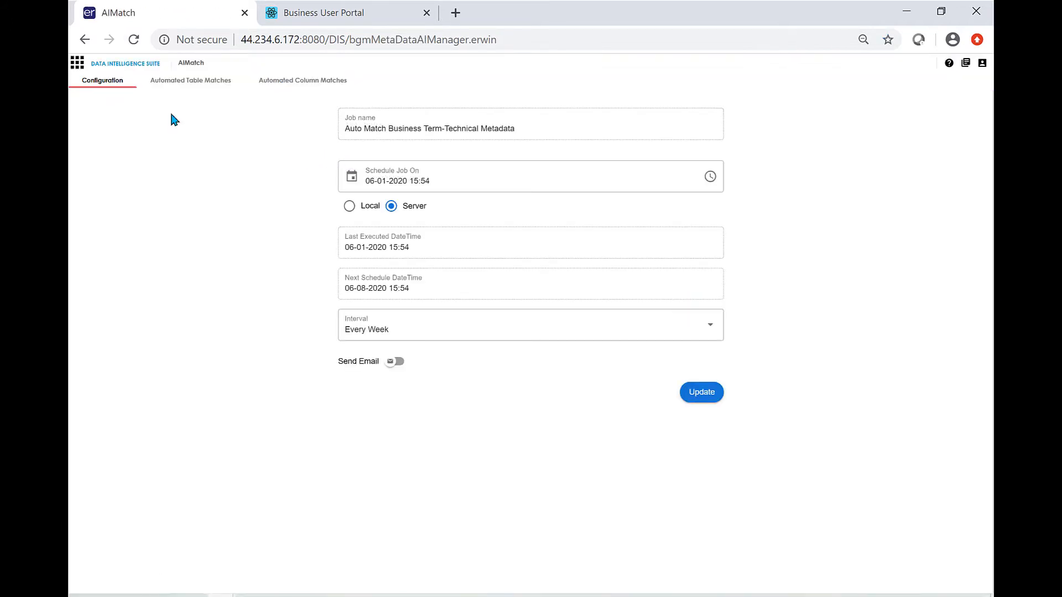
pyautogui.moveTo(303, 80)
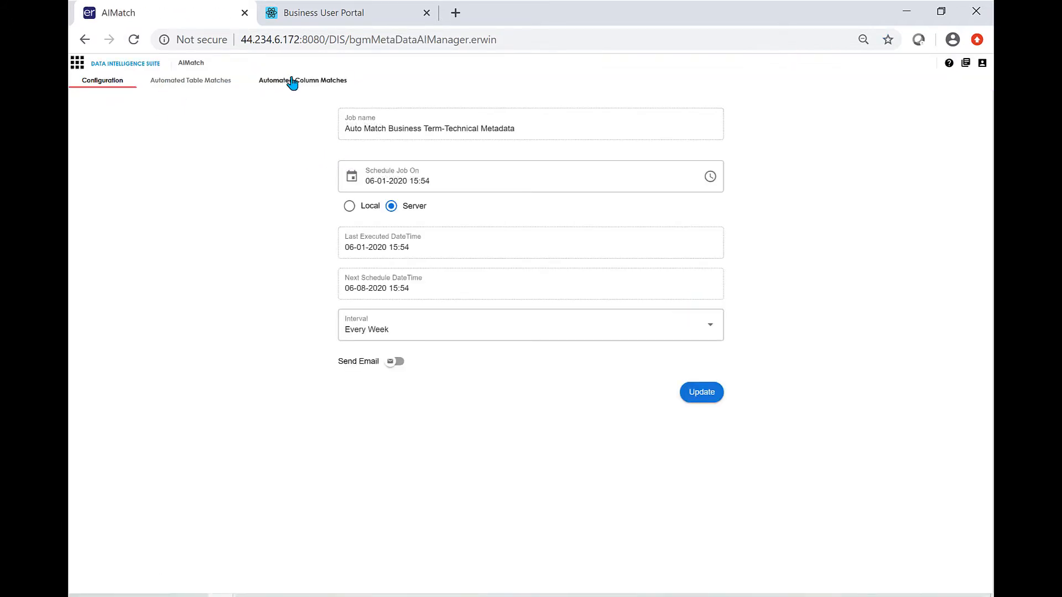
pyautogui.click(303, 80)
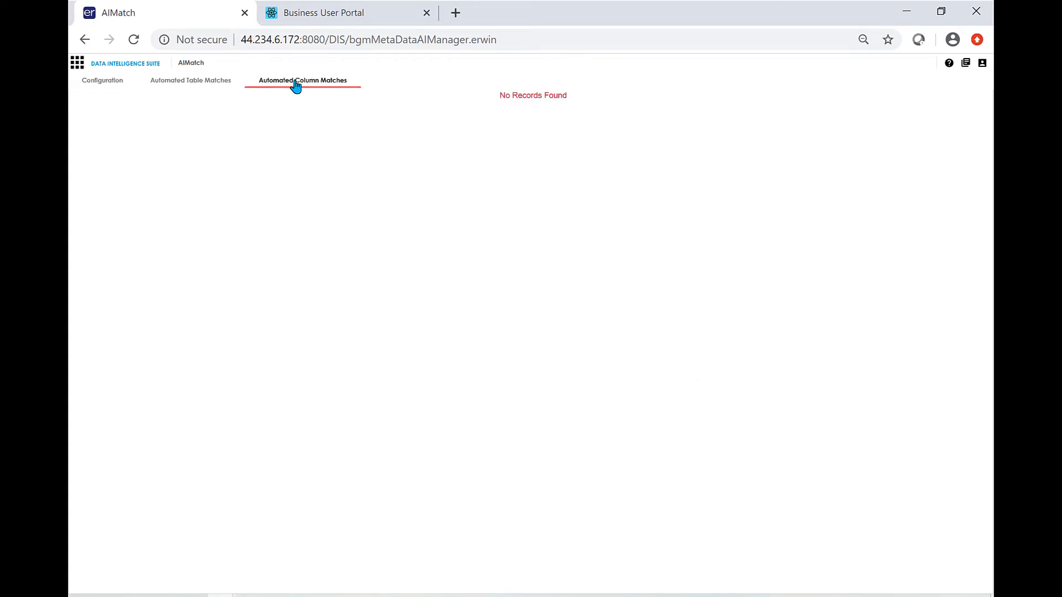
pyautogui.click(302, 80)
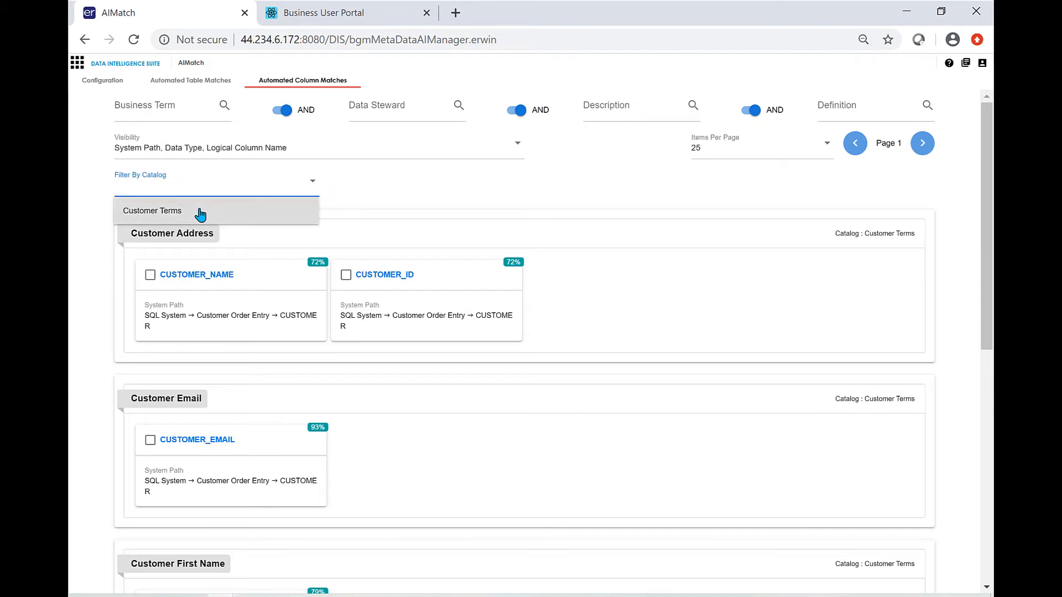
# Step: Filter matches to the Customer Terms catalog and tick CUSTOMER_NAME under Customer Address for association
pyautogui.click(151, 210)
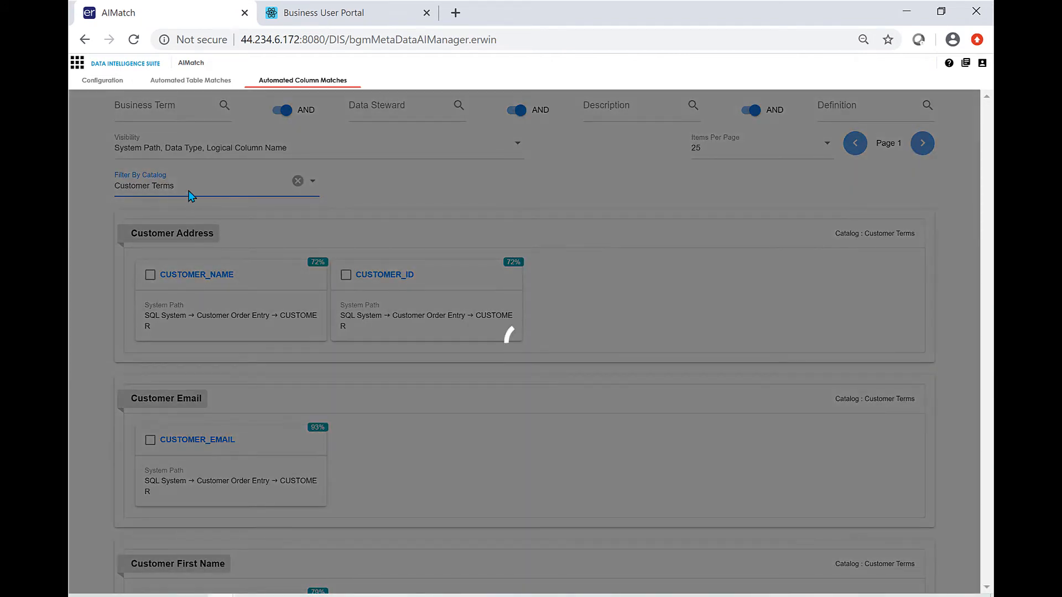
pyautogui.moveTo(172, 233)
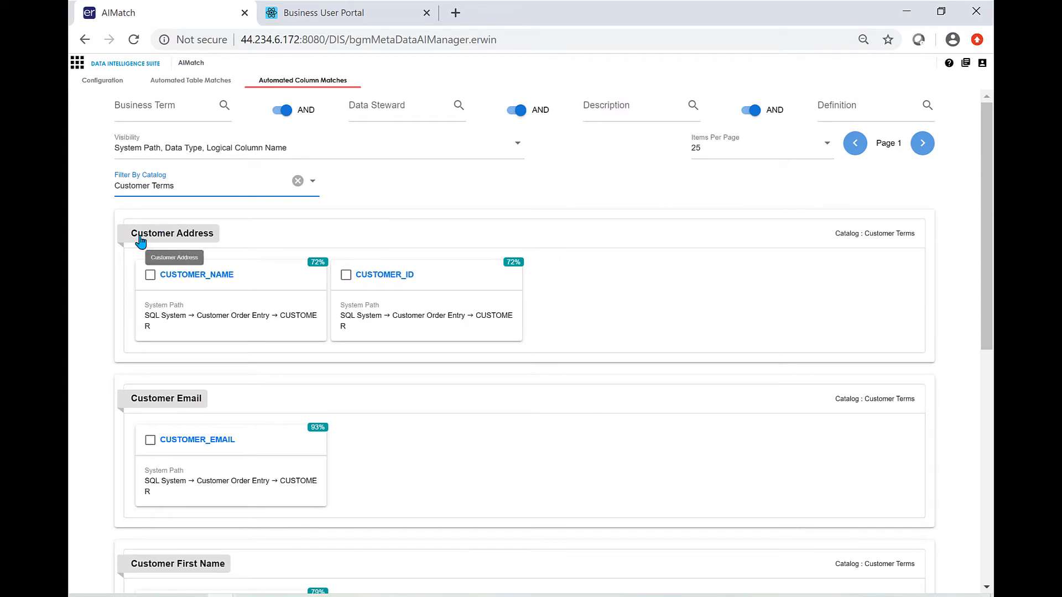
pyautogui.moveTo(201, 241)
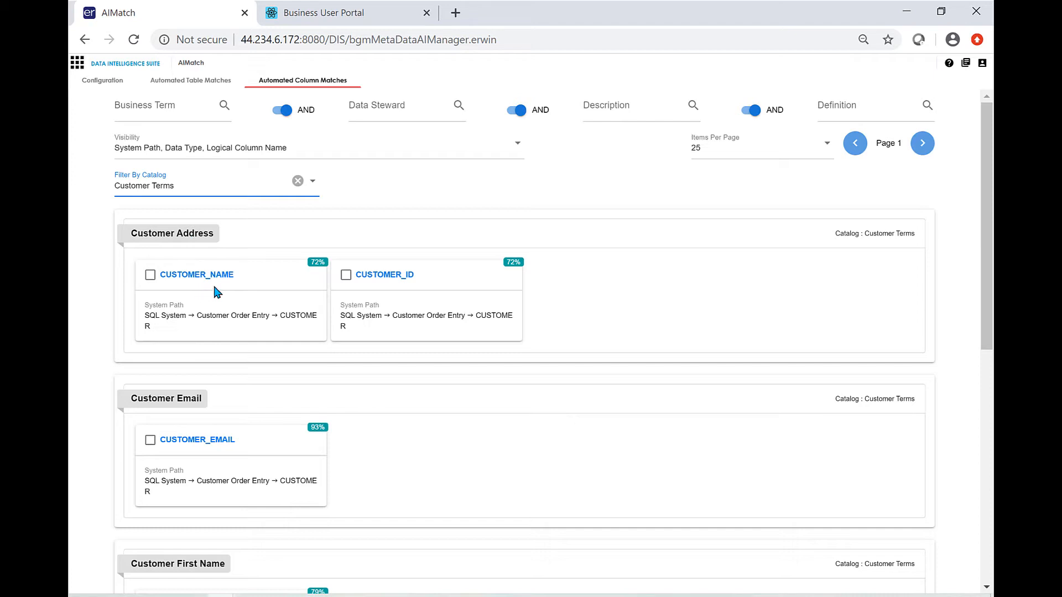
pyautogui.moveTo(383, 287)
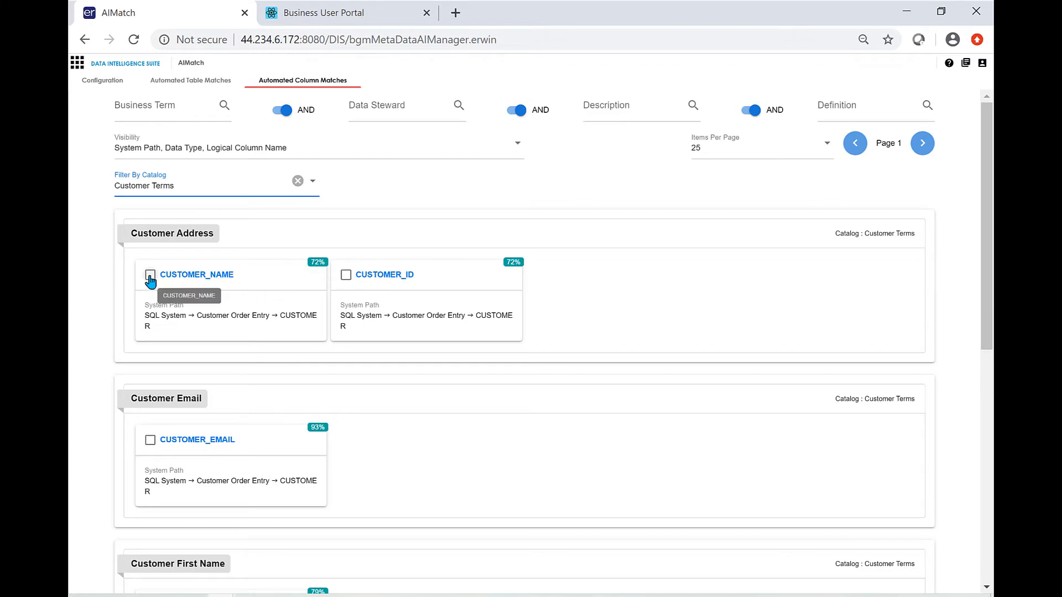
pyautogui.click(150, 279)
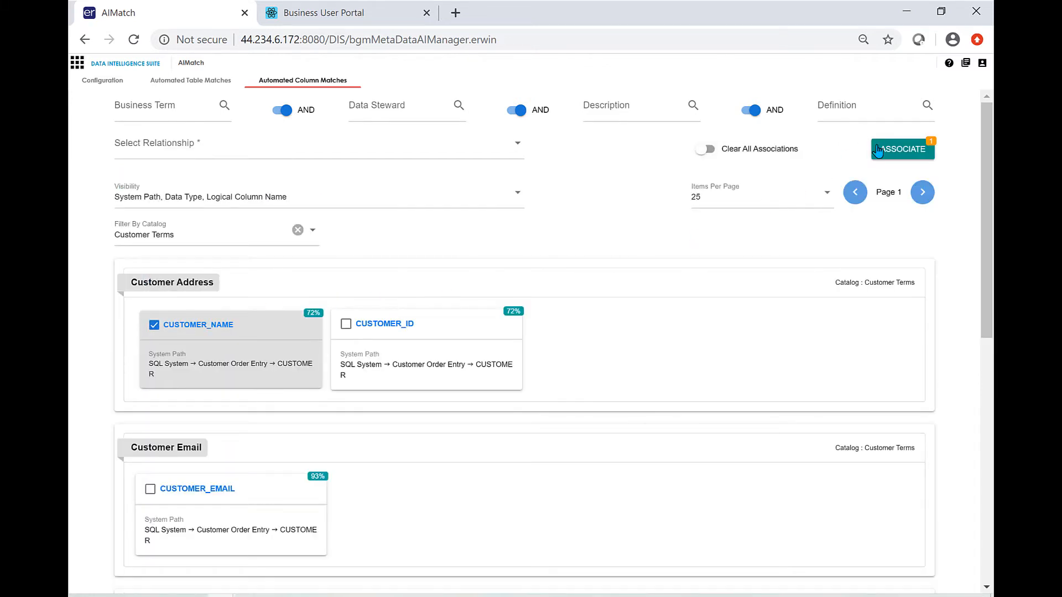
pyautogui.moveTo(902, 149)
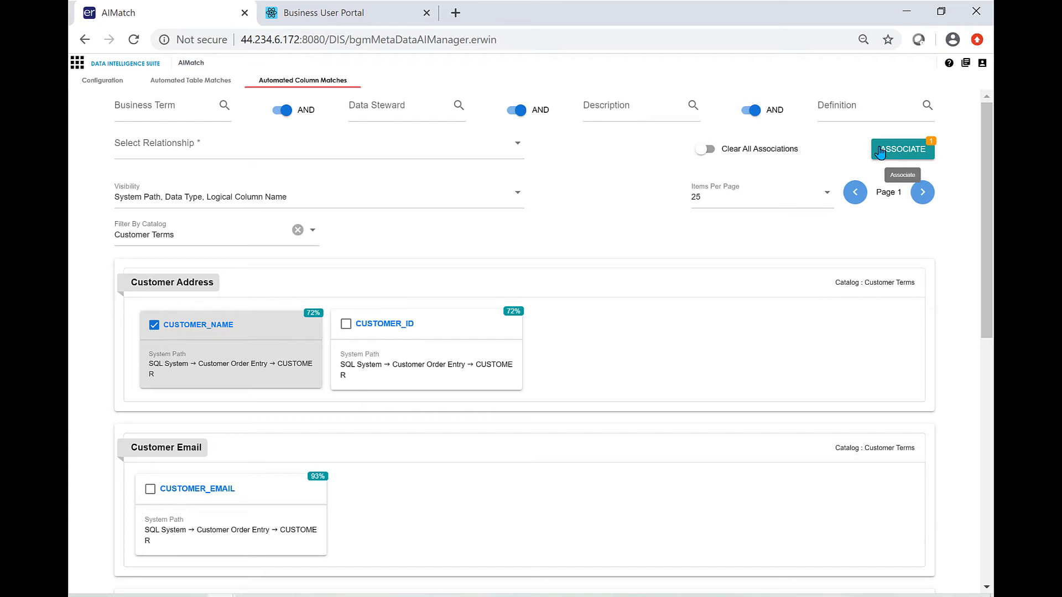
pyautogui.moveTo(77, 64)
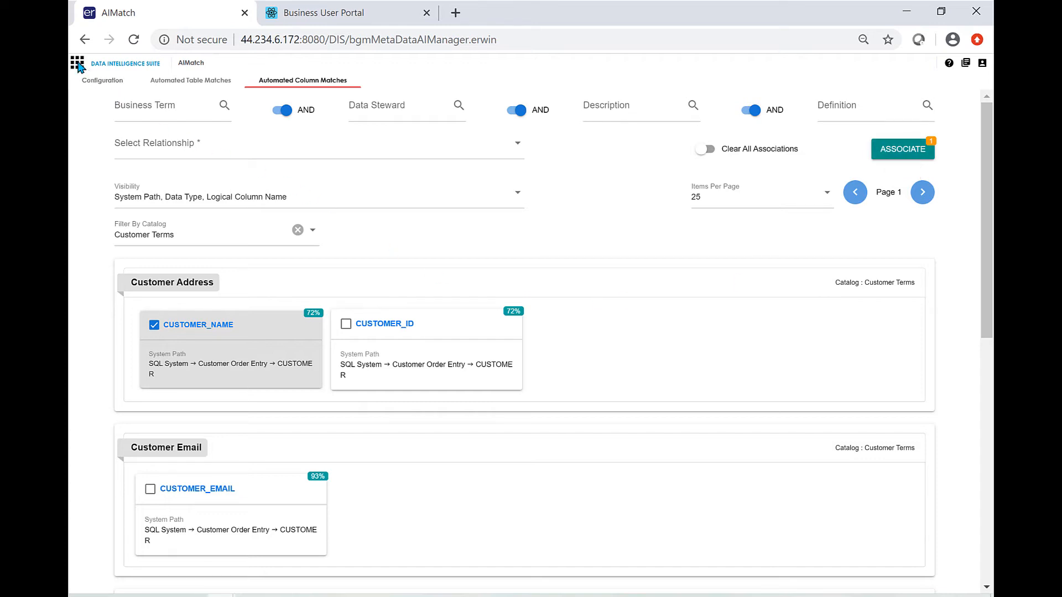
# Step: Back in Business Glossary Manager's CRD Reference Glossary, show the mind map for the Account term
pyautogui.click(76, 63)
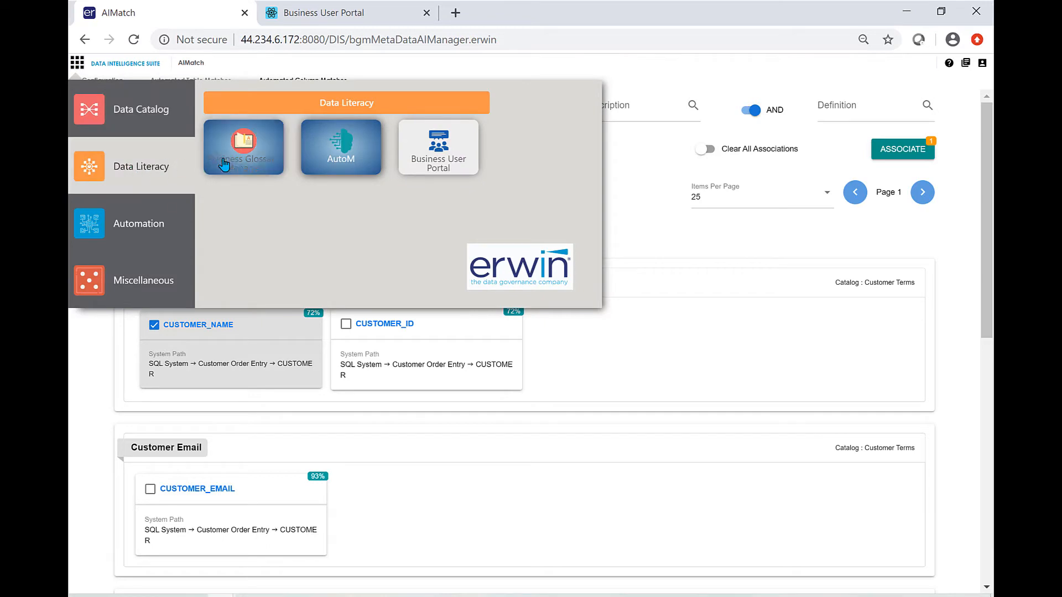
pyautogui.click(244, 147)
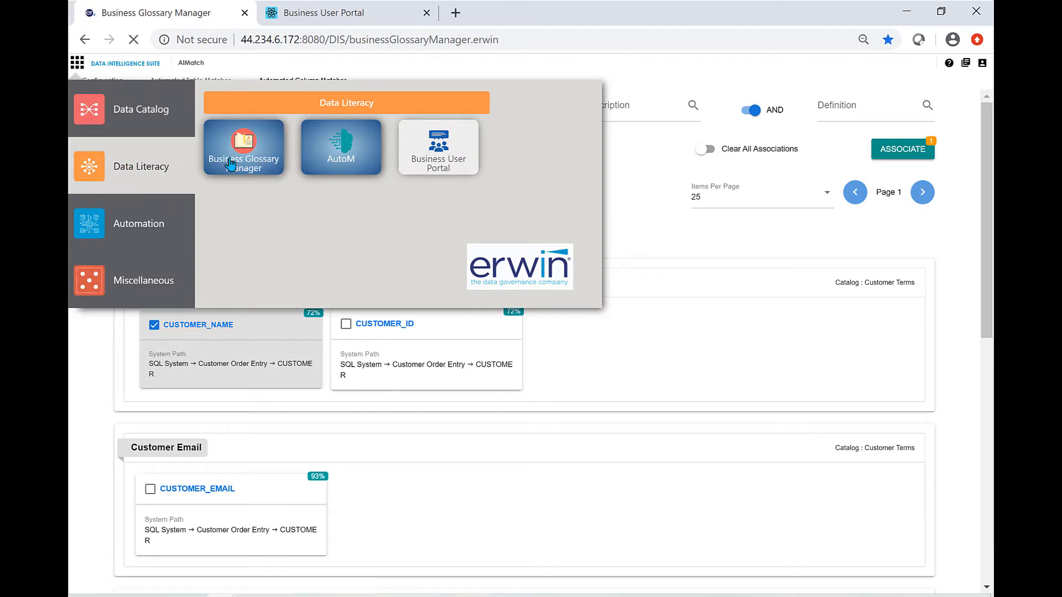
pyautogui.click(244, 147)
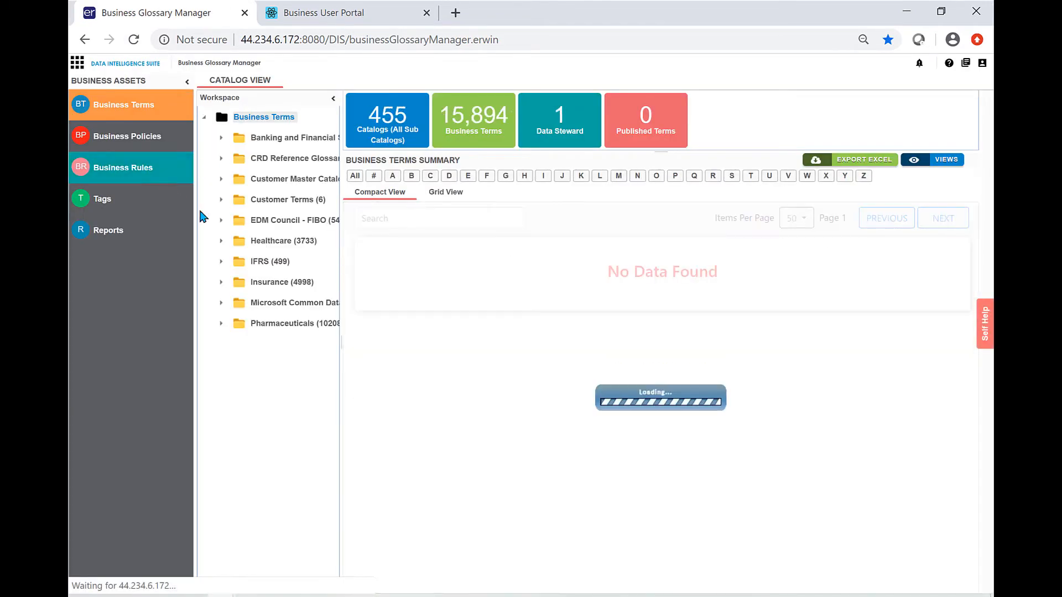
pyautogui.click(293, 158)
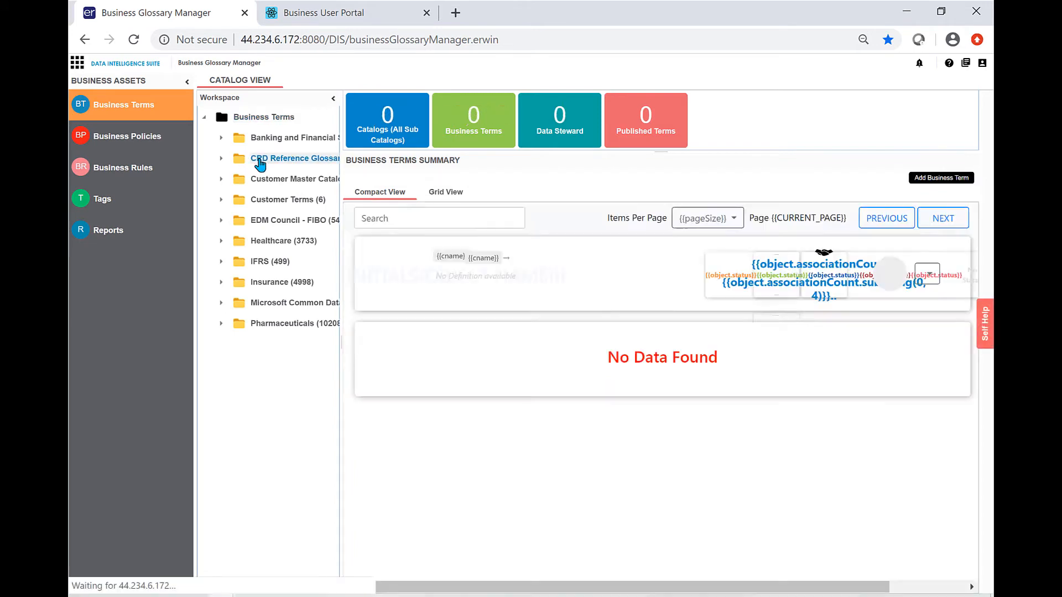
pyautogui.click(294, 158)
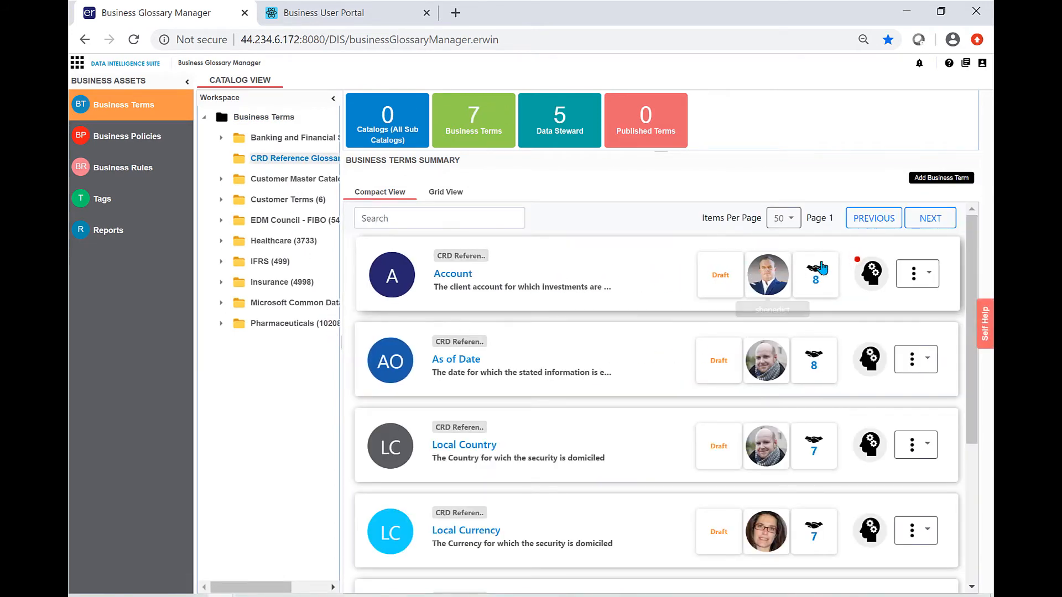
pyautogui.moveTo(532, 291)
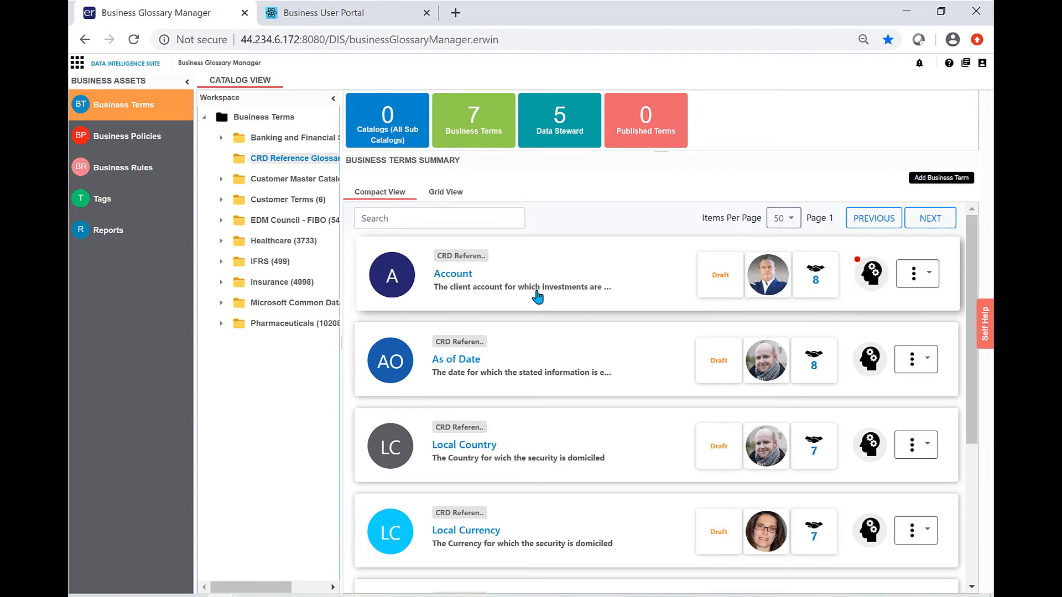
pyautogui.moveTo(816, 278)
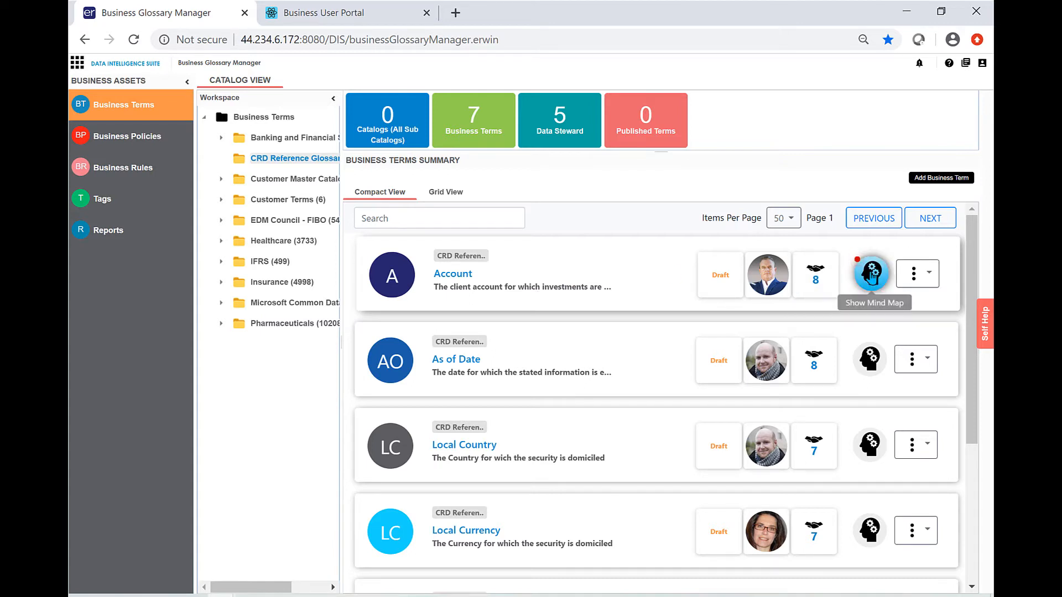
pyautogui.click(870, 274)
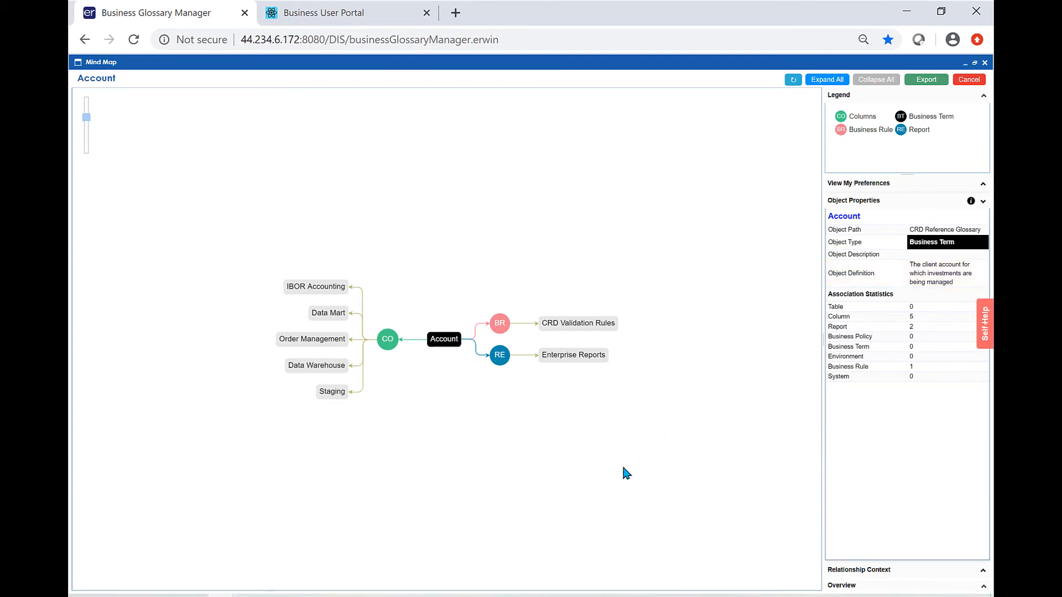
pyautogui.moveTo(610, 443)
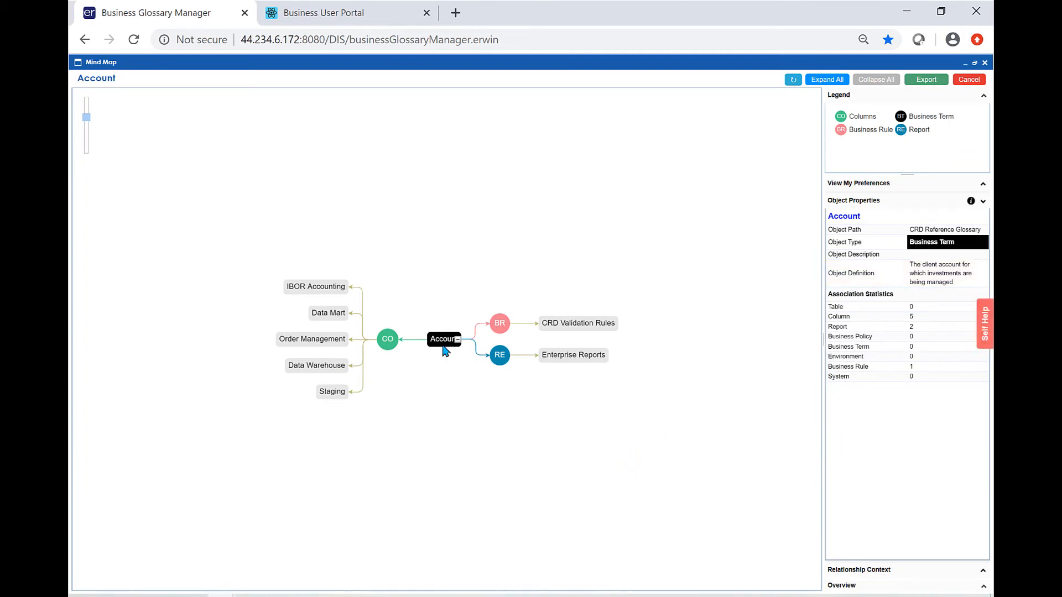
pyautogui.moveTo(765, 158)
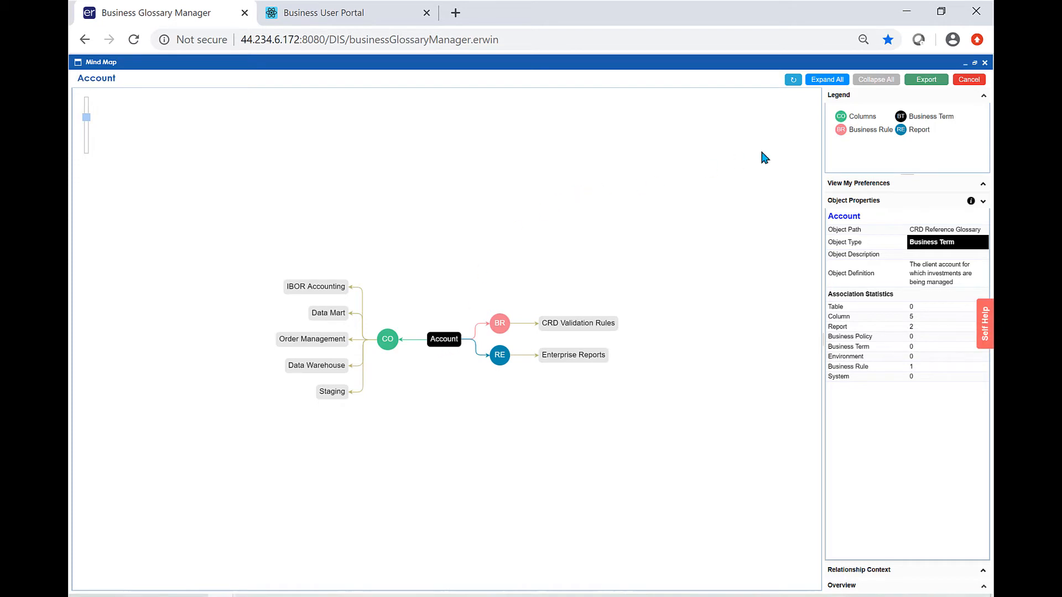
pyautogui.moveTo(862, 122)
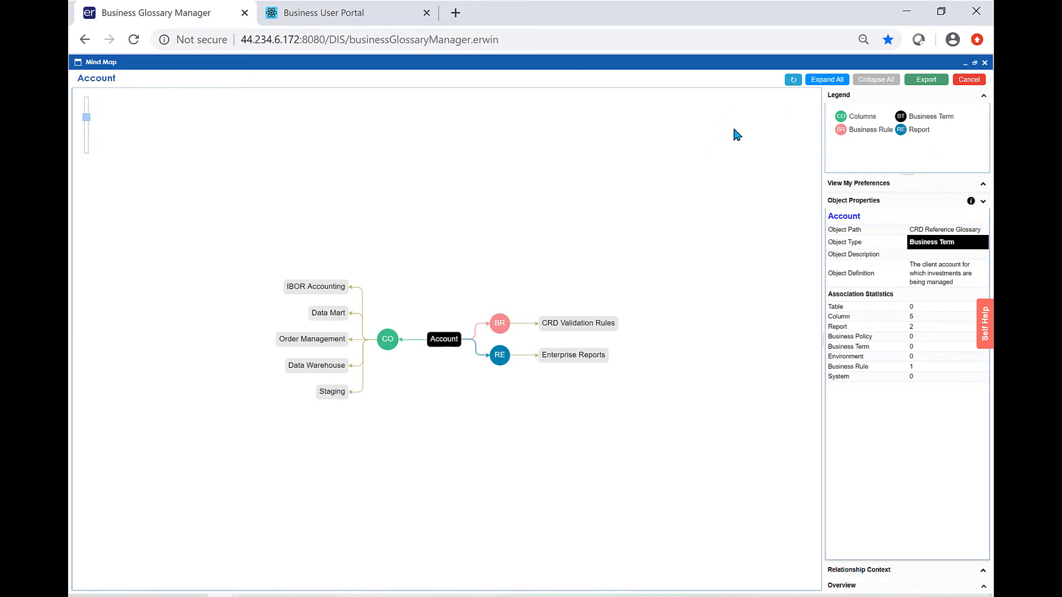
pyautogui.moveTo(828, 79)
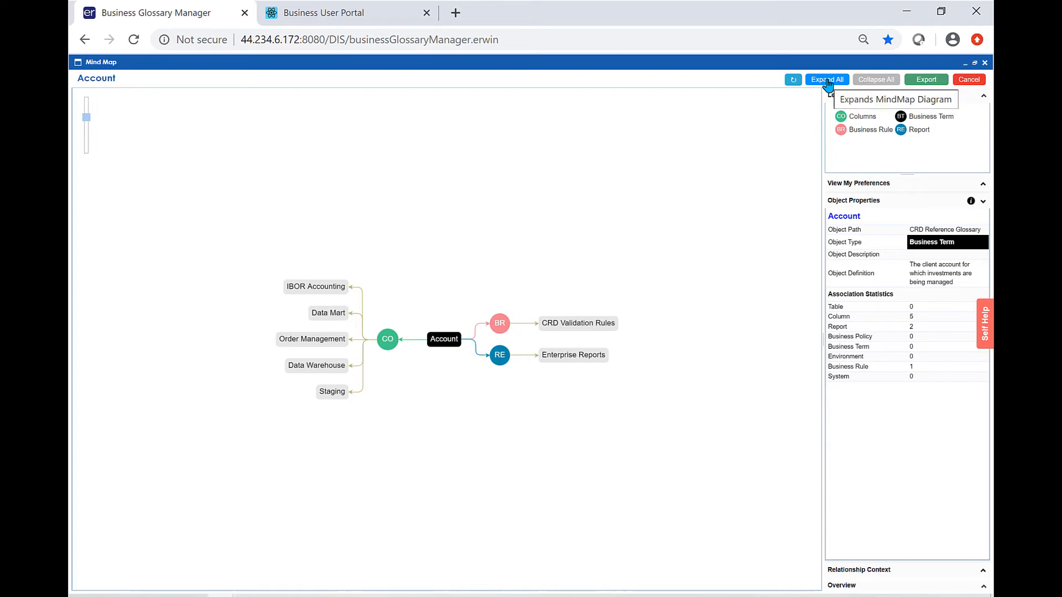
# Step: Expand all branches of the Account mind map to reveal PII-tagged column lineage and related terms
pyautogui.click(827, 80)
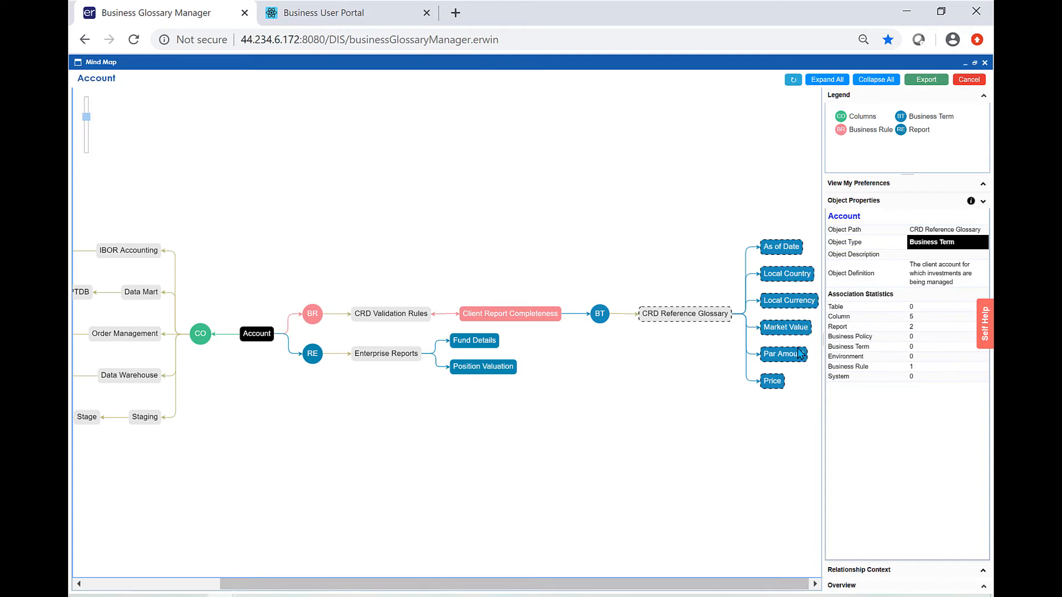
pyautogui.moveTo(522, 478)
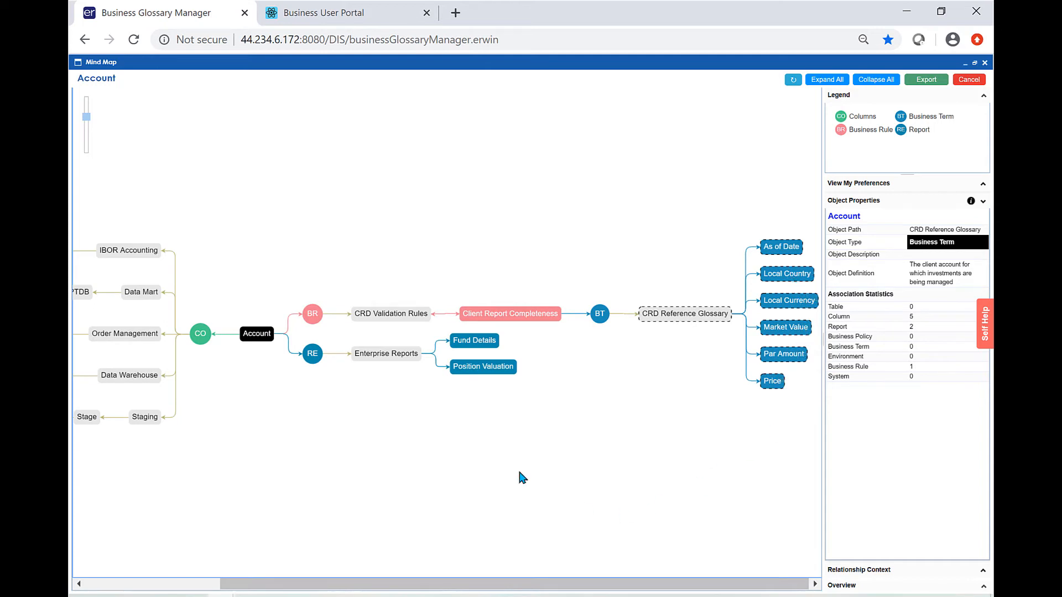
pyautogui.moveTo(258, 333)
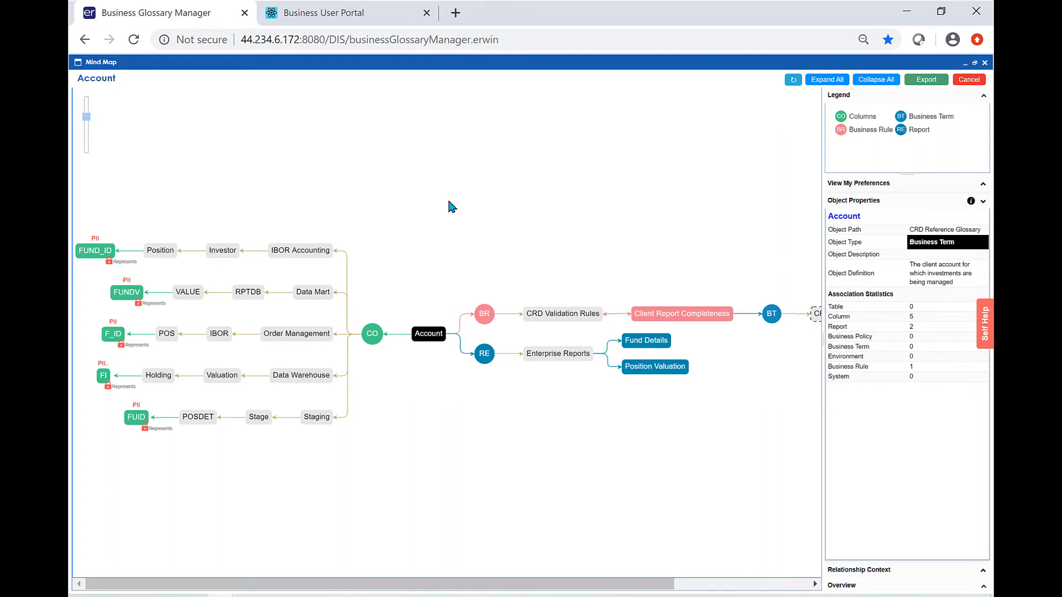
pyautogui.moveTo(152, 197)
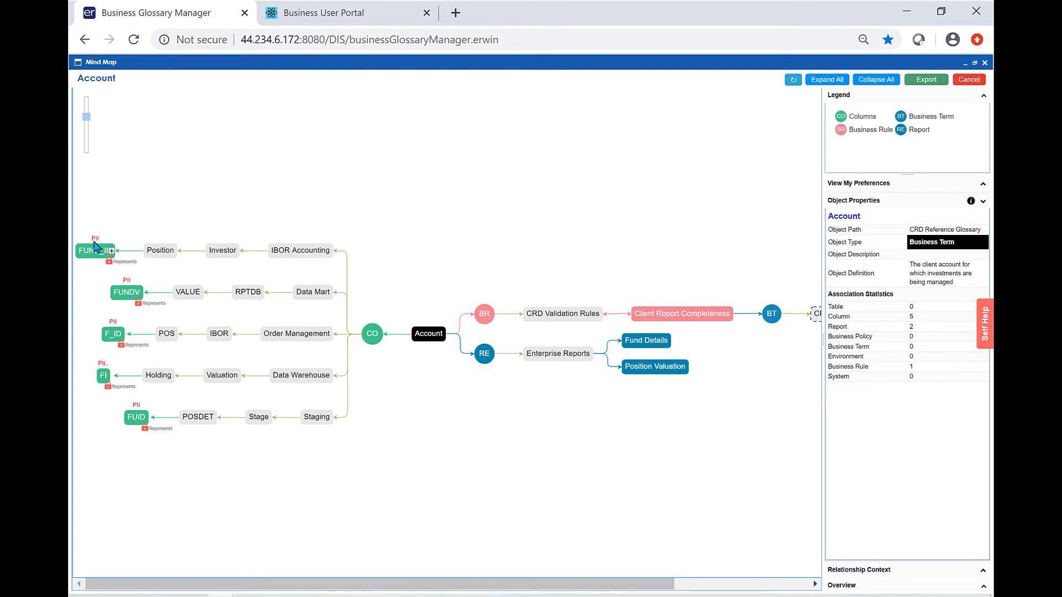
pyautogui.moveTo(101, 249)
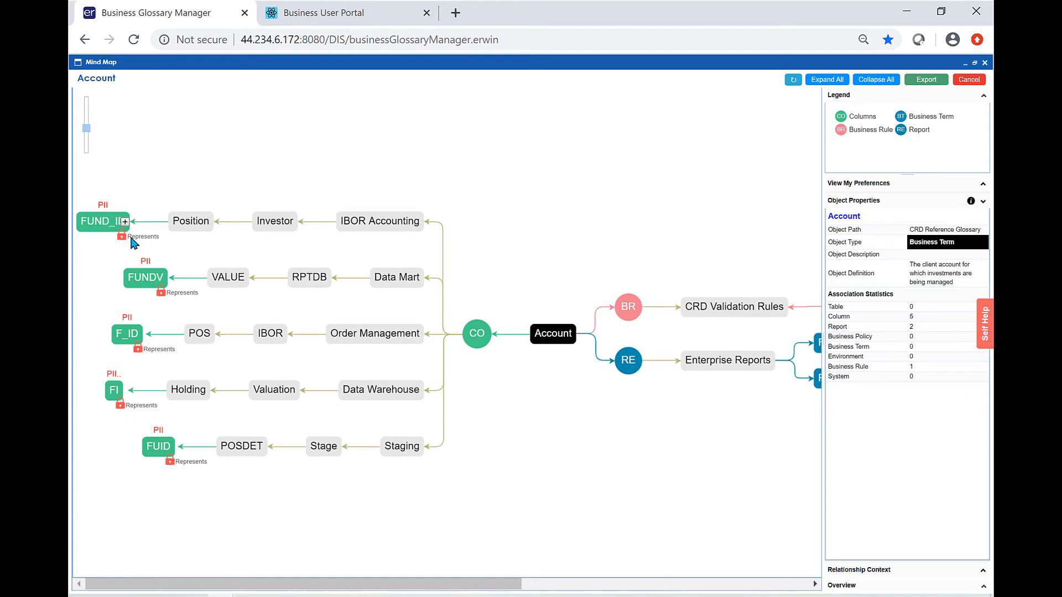
pyautogui.moveTo(114, 233)
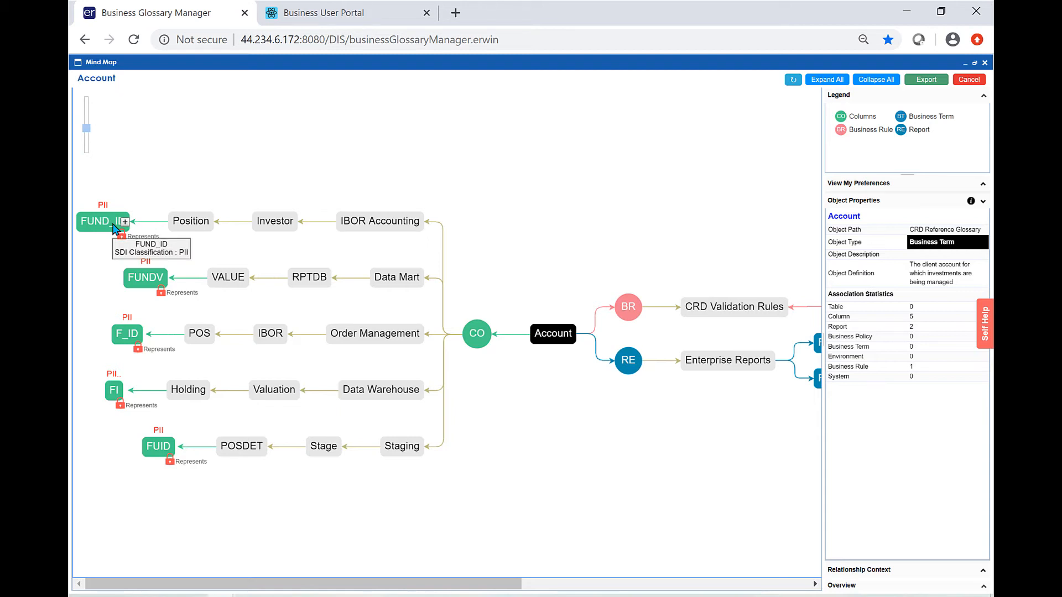
pyautogui.moveTo(191, 224)
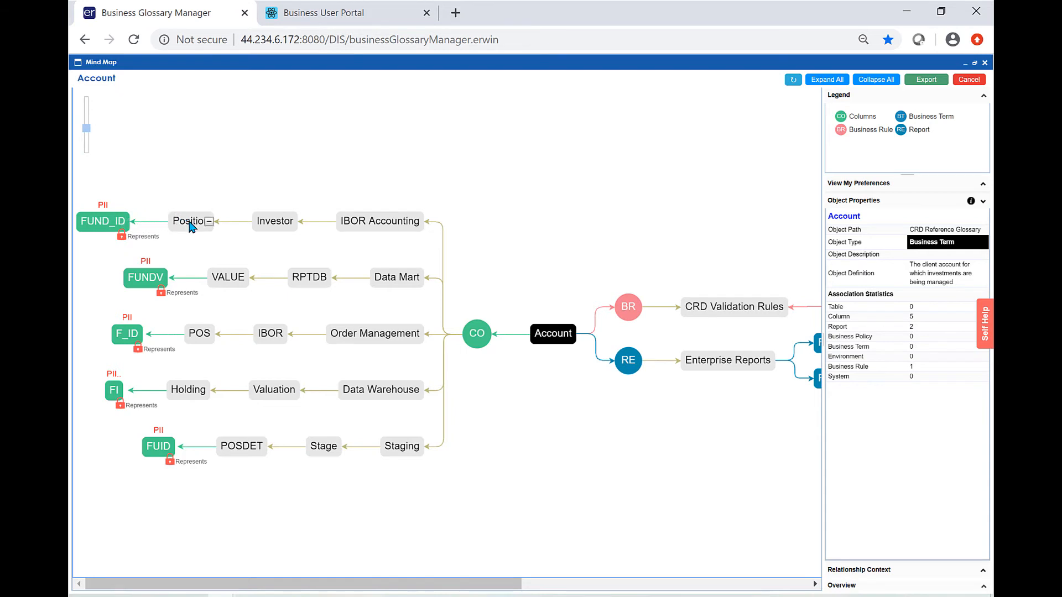
pyautogui.moveTo(192, 221)
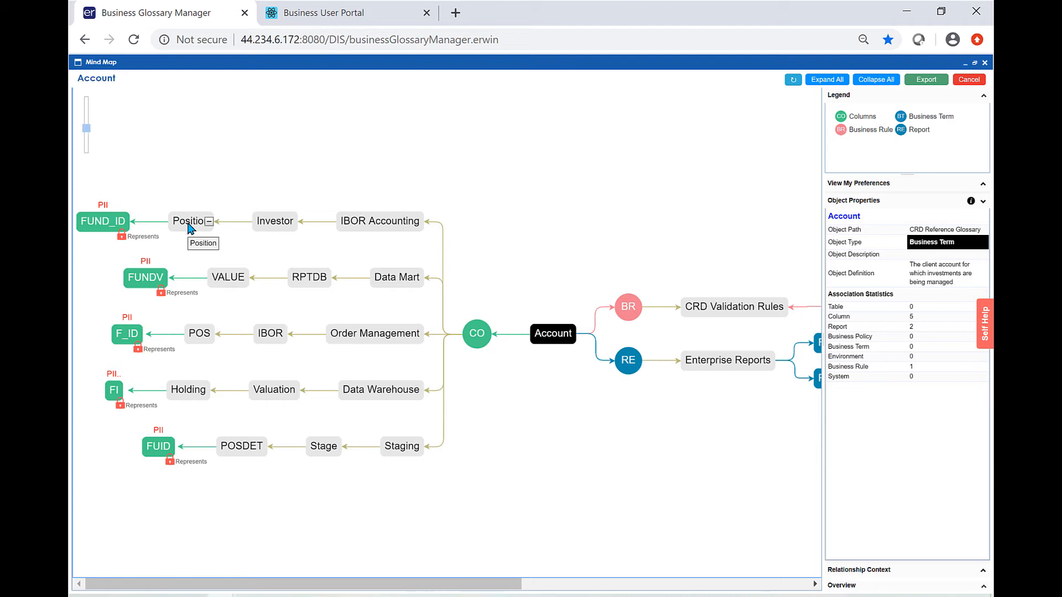
pyautogui.moveTo(657, 179)
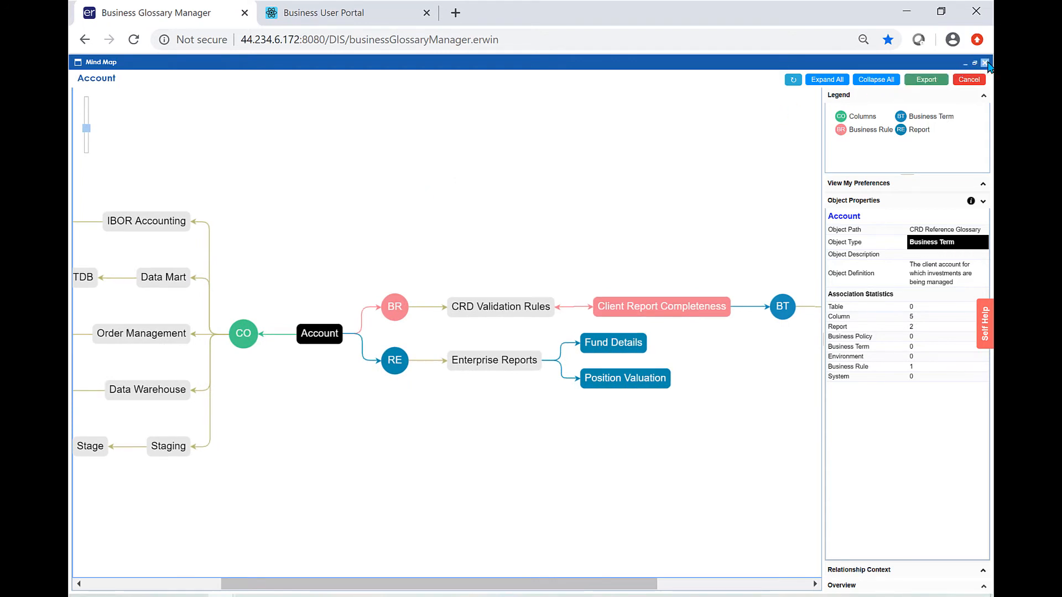
# Step: Close the mind map and show the Tags catalog listing Governance, HIPAA and PII
pyautogui.click(986, 62)
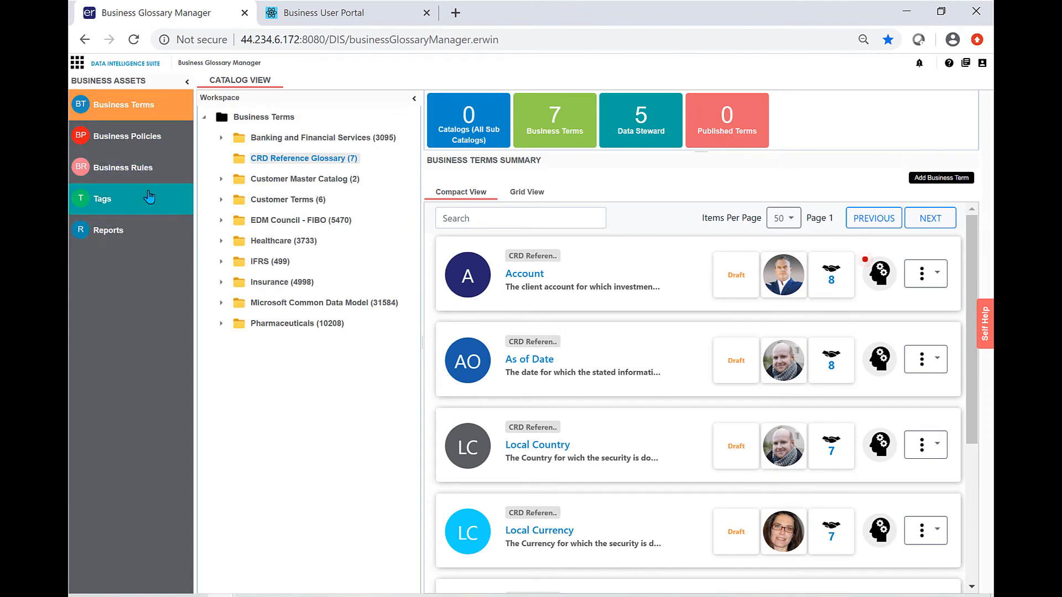
pyautogui.click(101, 198)
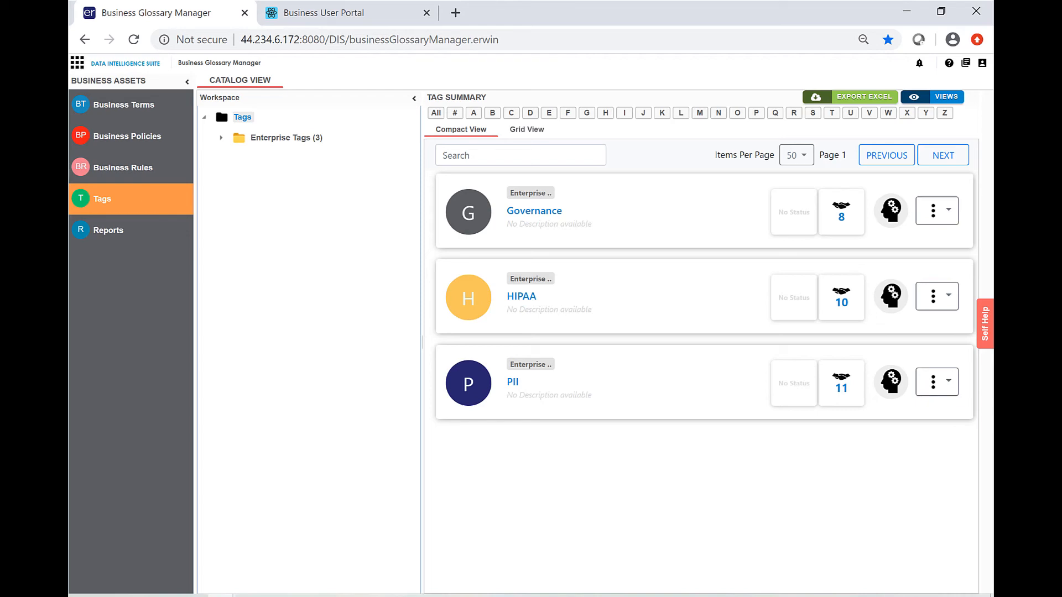
pyautogui.click(332, 12)
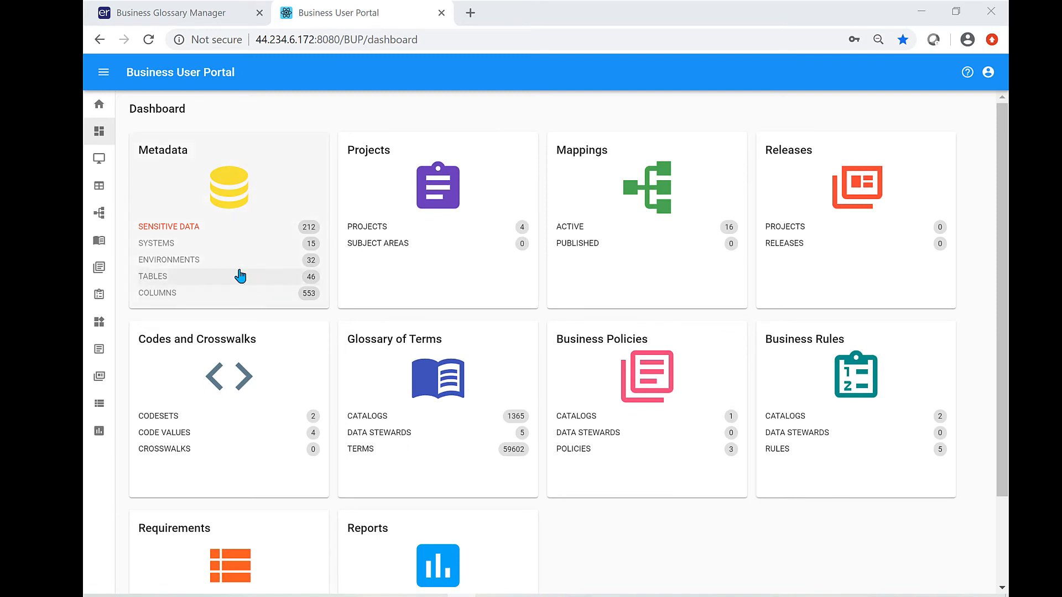
pyautogui.moveTo(246, 274)
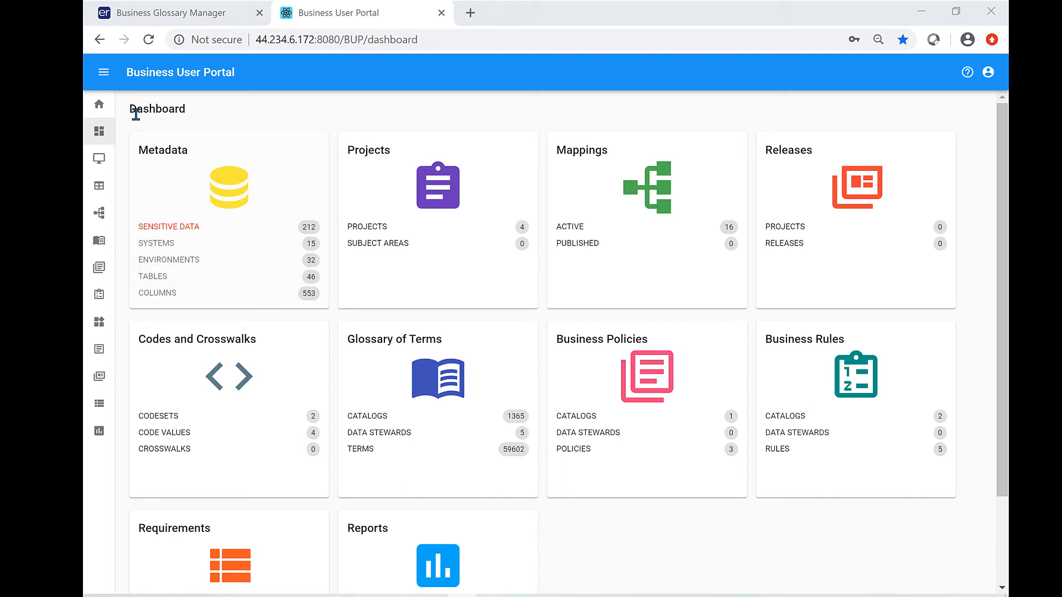
pyautogui.click(104, 72)
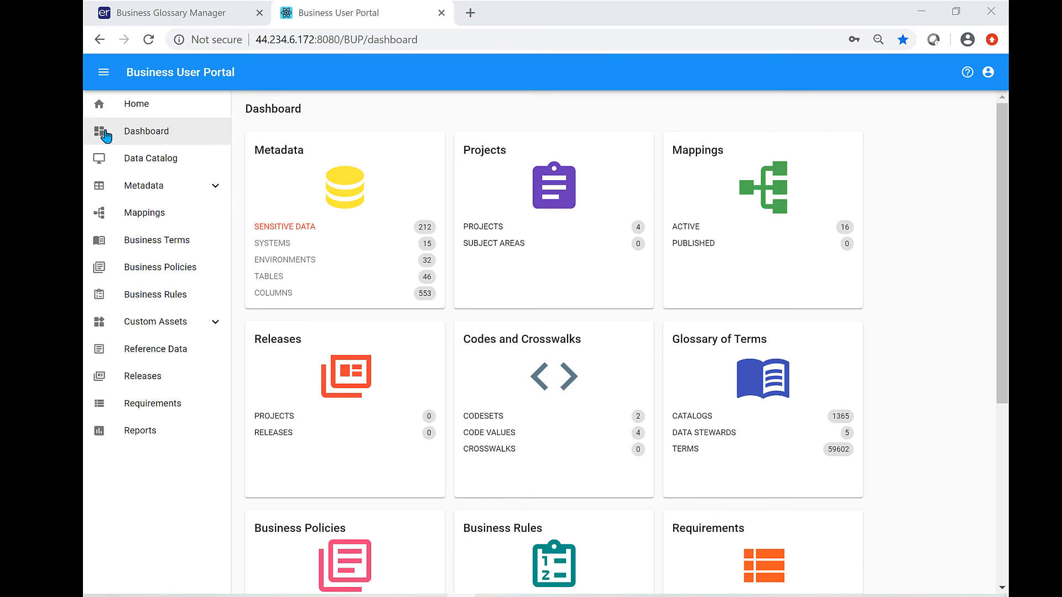
pyautogui.click(104, 72)
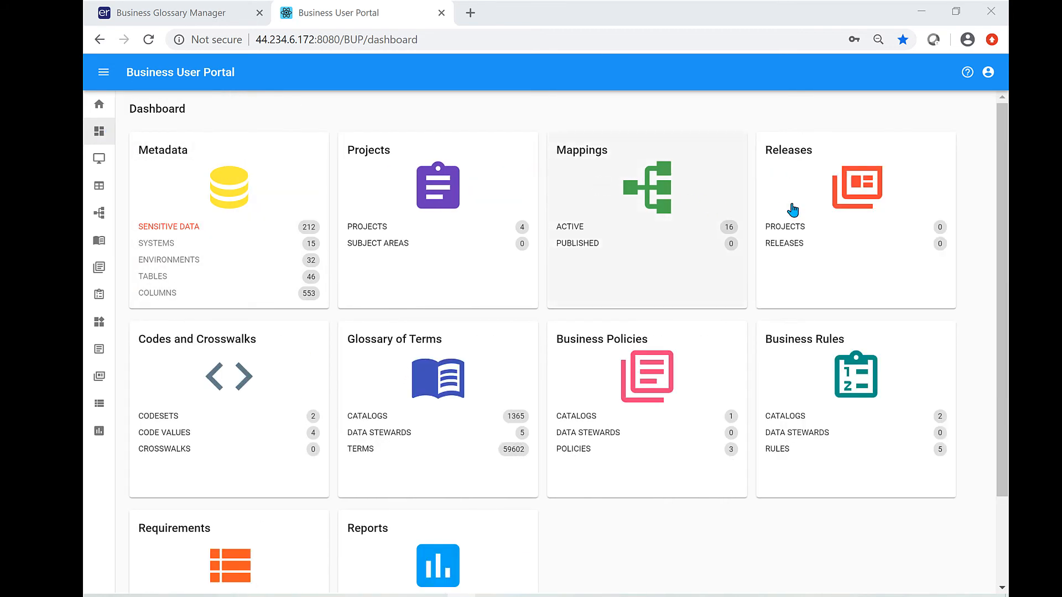
pyautogui.moveTo(667, 412)
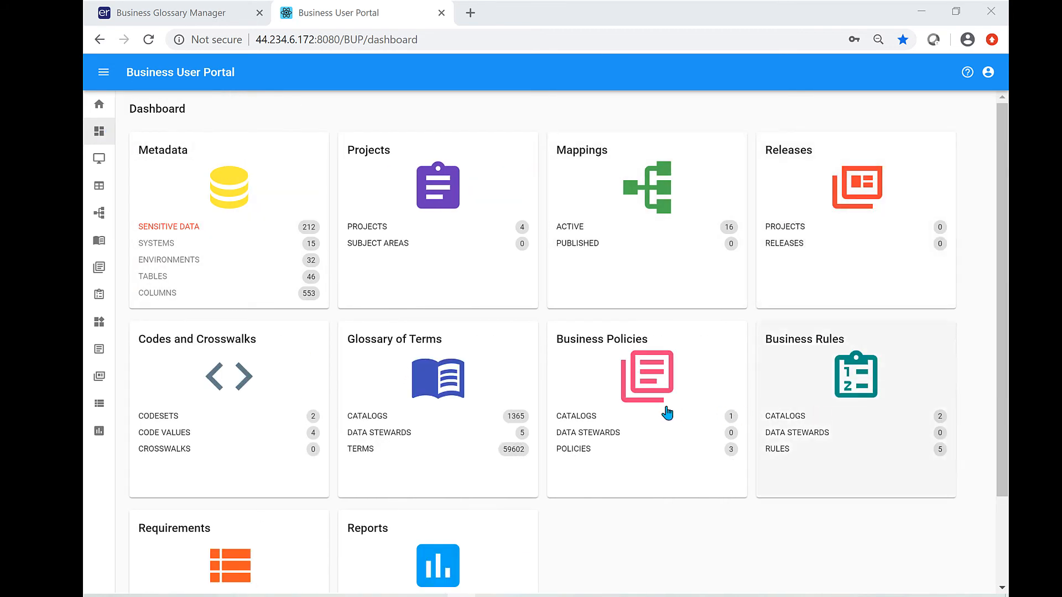
pyautogui.moveTo(441, 398)
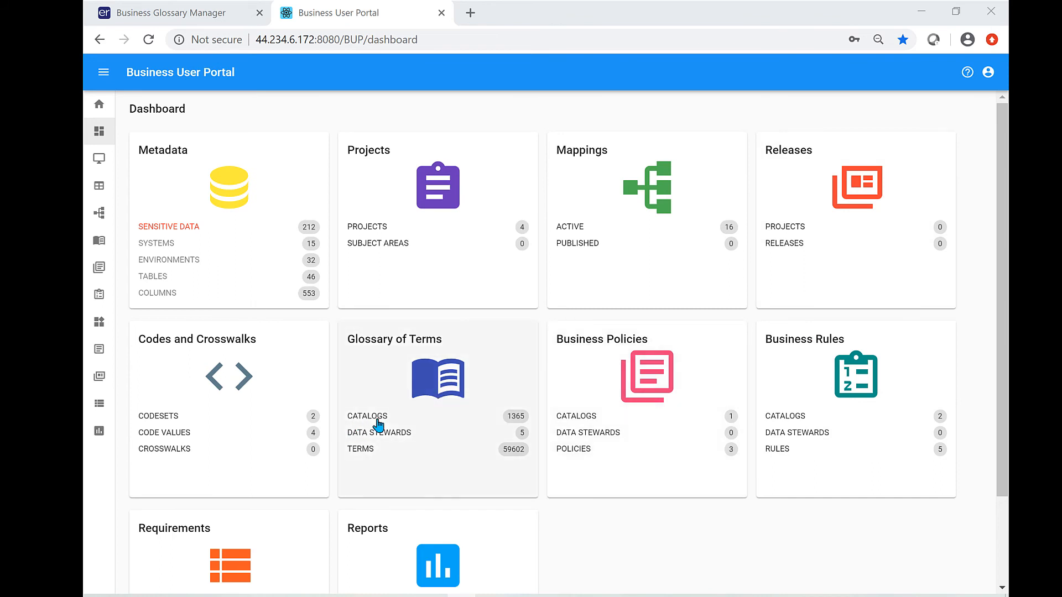
pyautogui.moveTo(451, 463)
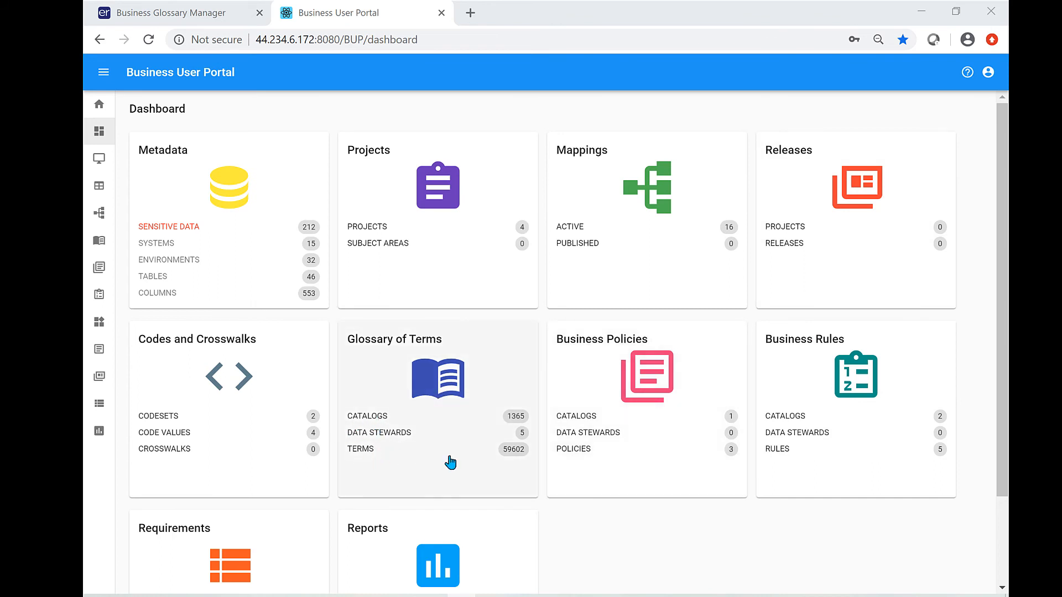
pyautogui.moveTo(280, 431)
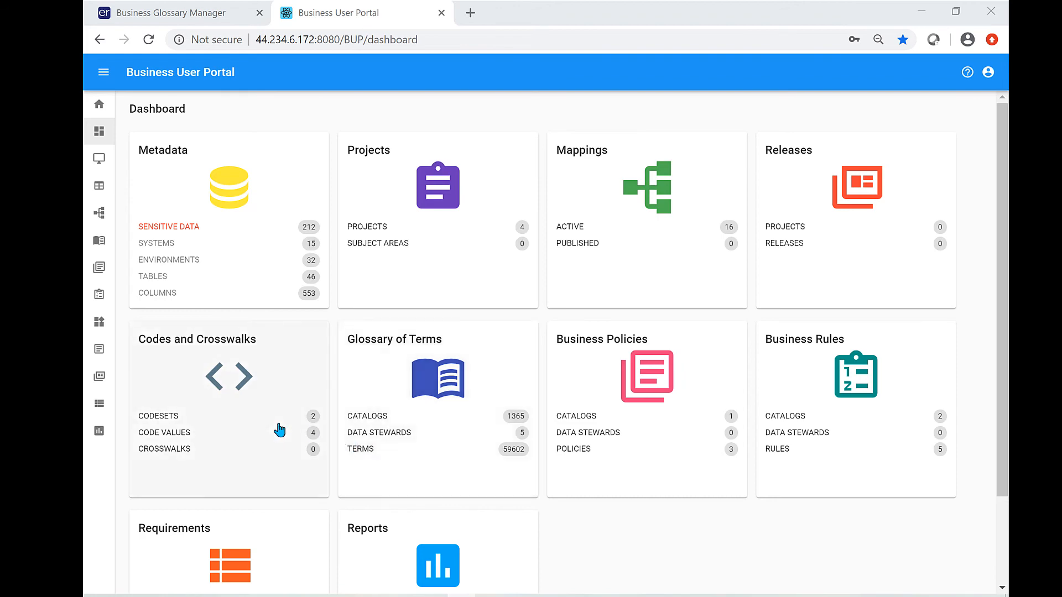
pyautogui.scroll(-3)
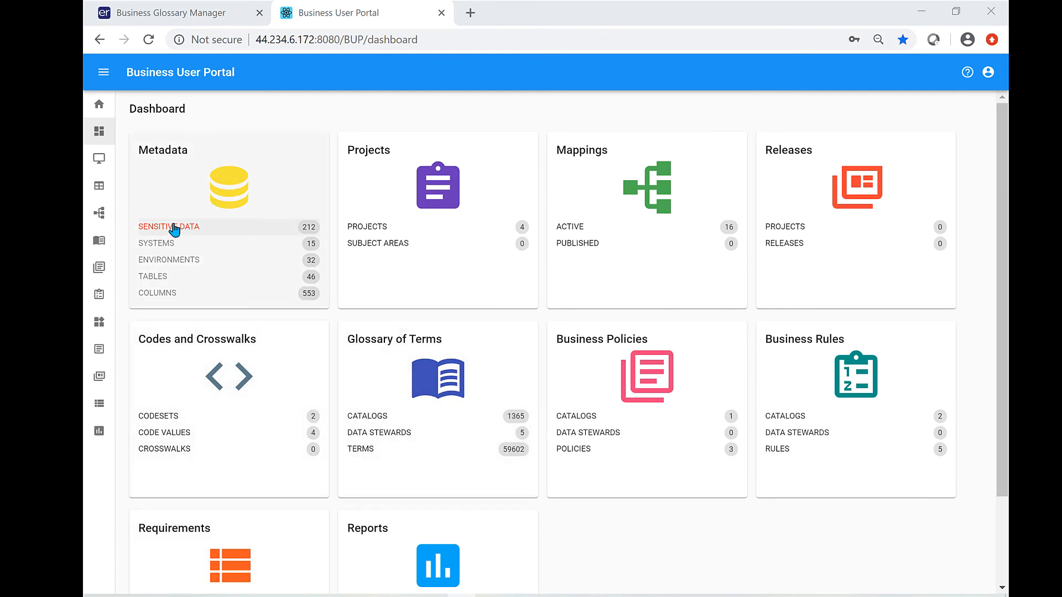
# Step: From the Dashboard's Metadata card, show the Sensitive Data list of 212 PII columns
pyautogui.click(168, 226)
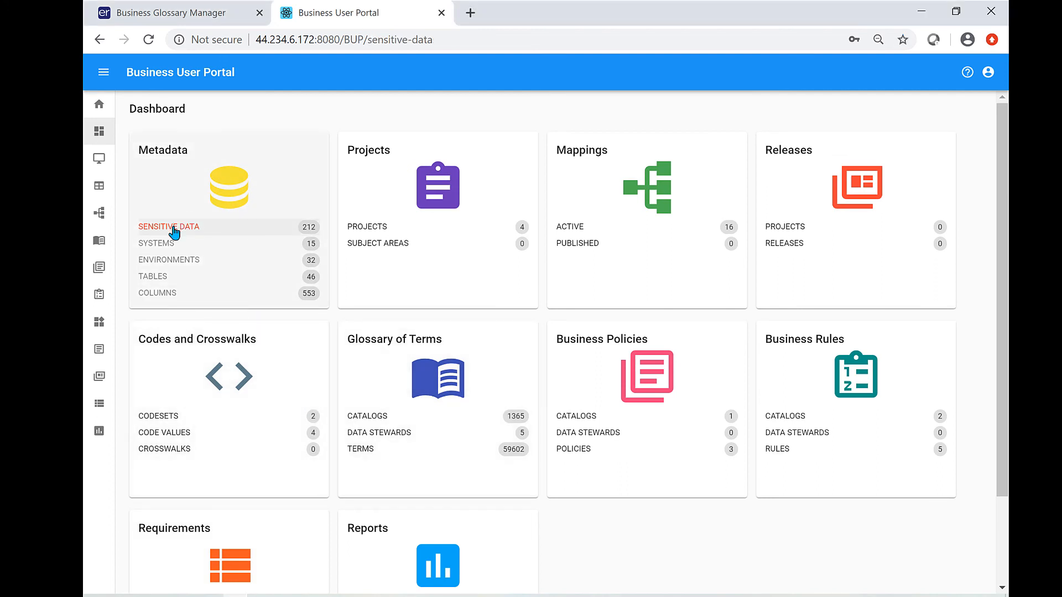
pyautogui.click(168, 226)
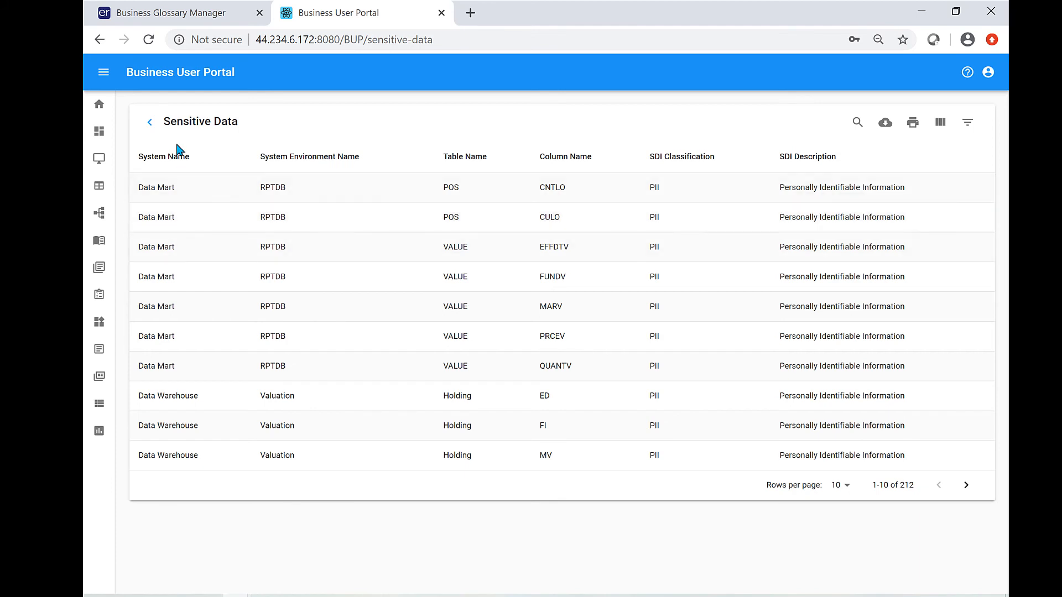
pyautogui.moveTo(320, 169)
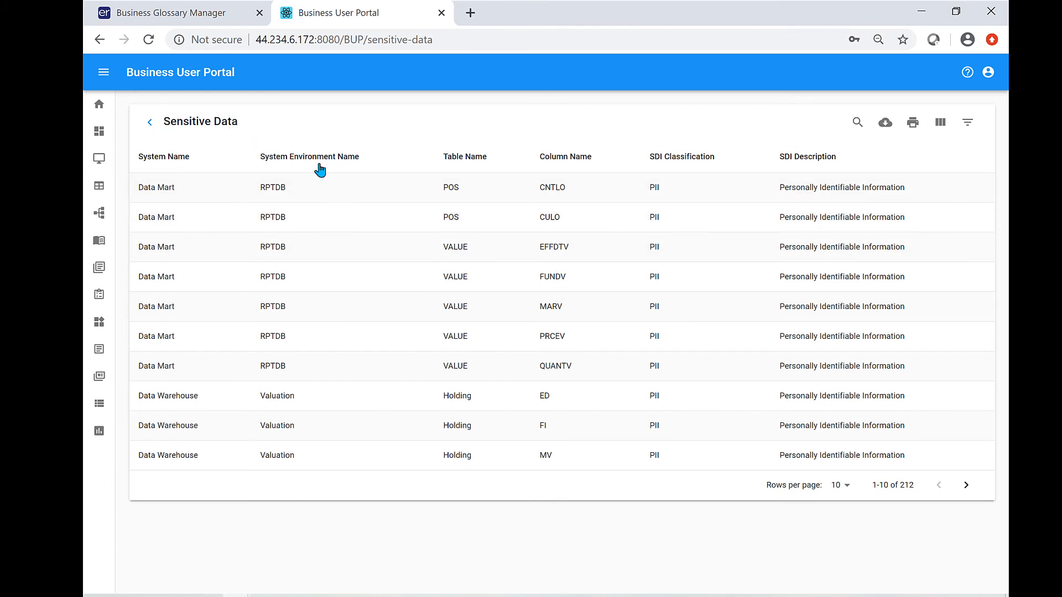
pyautogui.moveTo(455, 171)
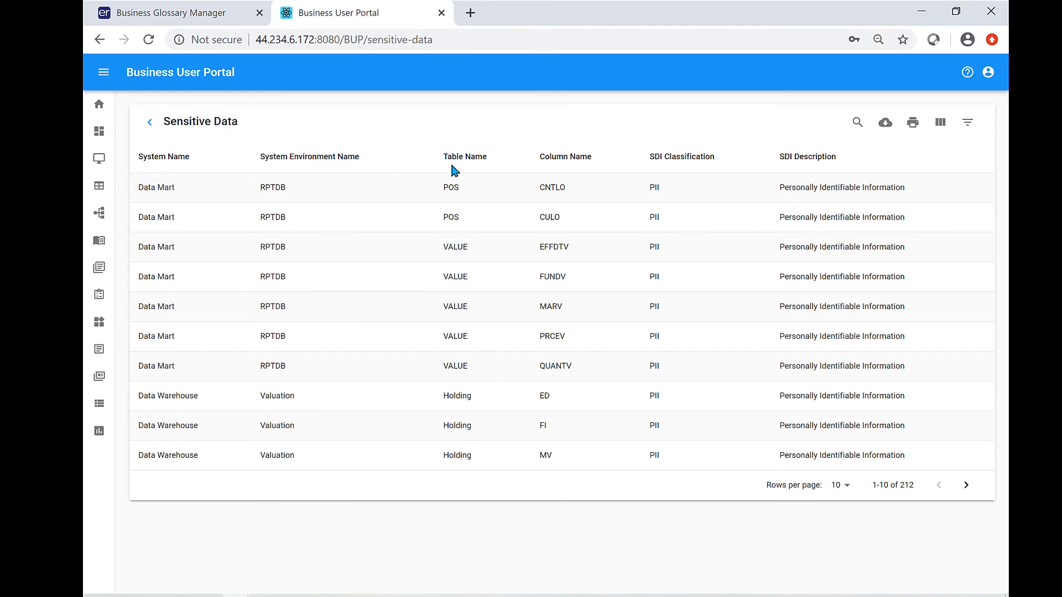
pyautogui.moveTo(684, 170)
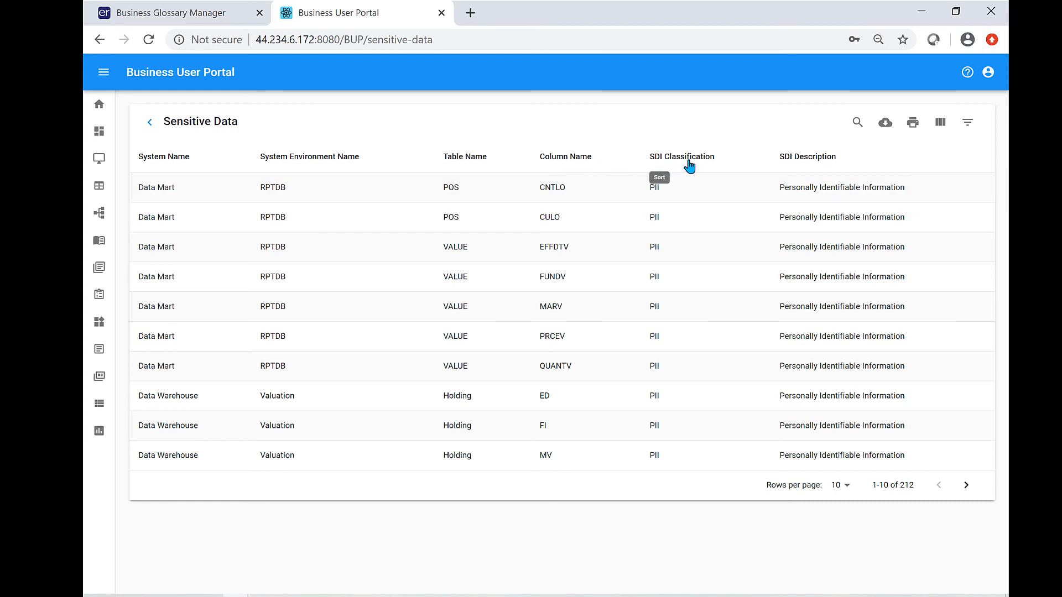
pyautogui.moveTo(939, 167)
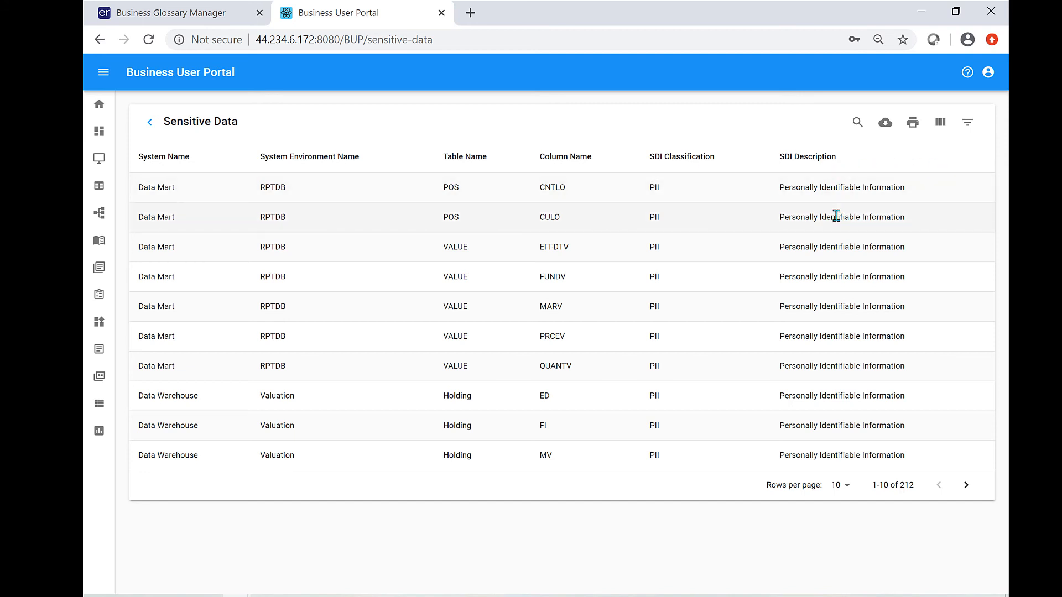
pyautogui.moveTo(800, 206)
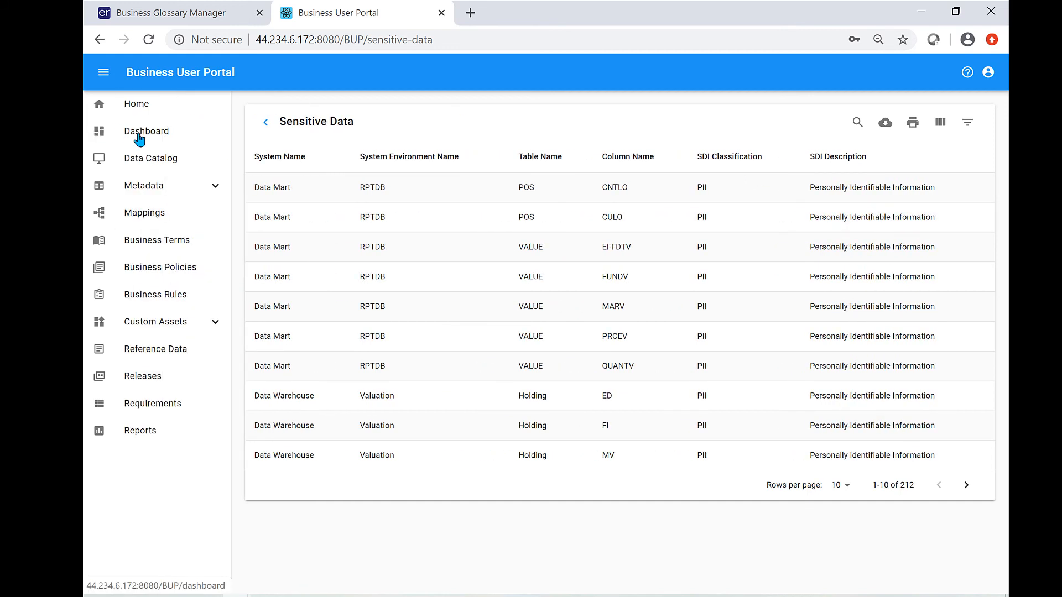
pyautogui.moveTo(147, 140)
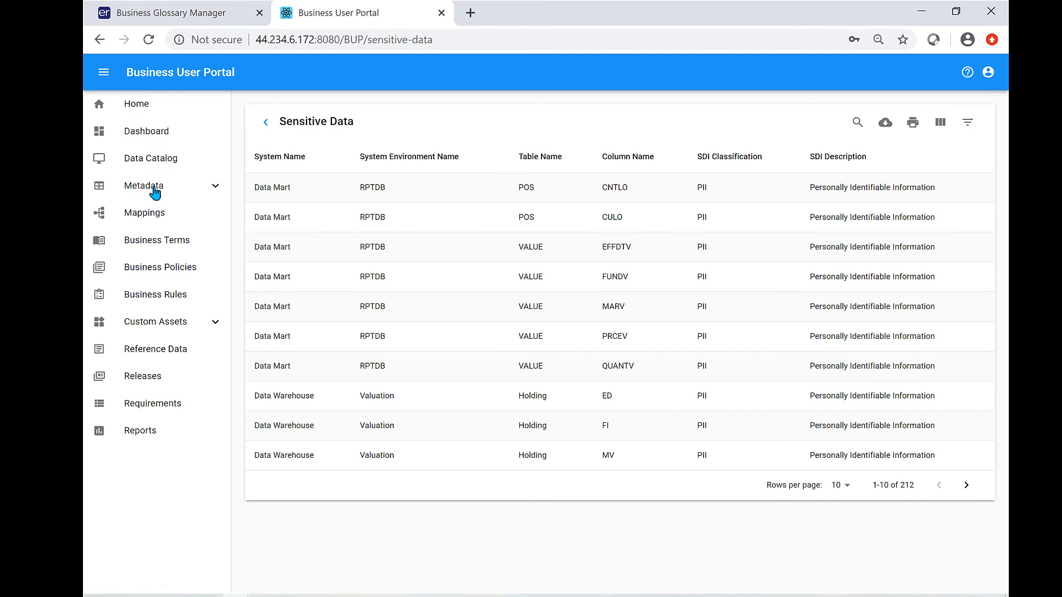
# Step: In the side menu, peek at Metadata subcategories, then show Tags under Custom Assets (Governance, HIPAA, PII)
pyautogui.click(143, 186)
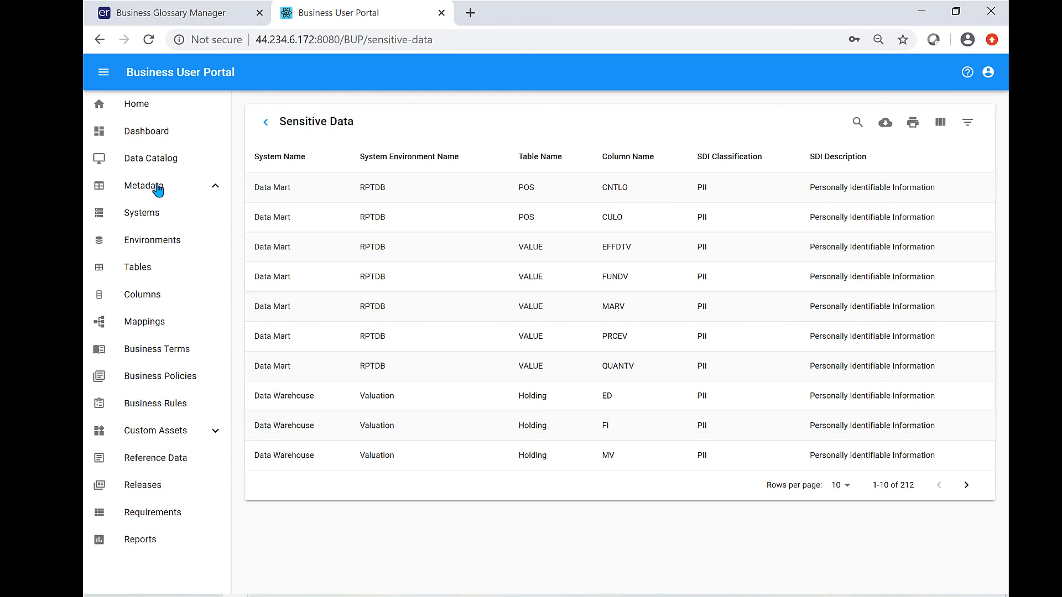
pyautogui.click(143, 185)
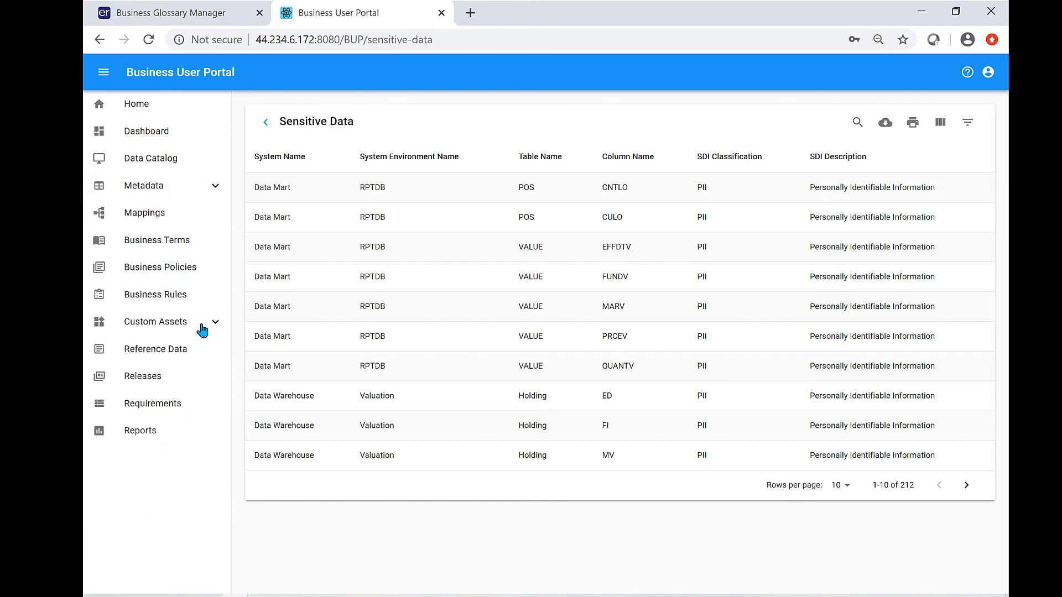
pyautogui.click(155, 321)
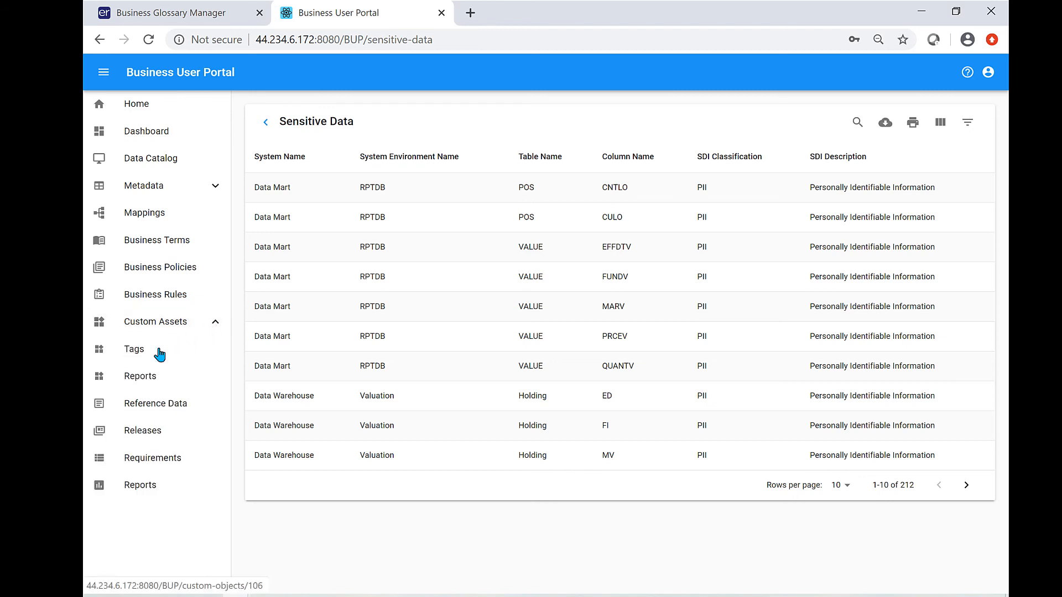
pyautogui.moveTo(134, 356)
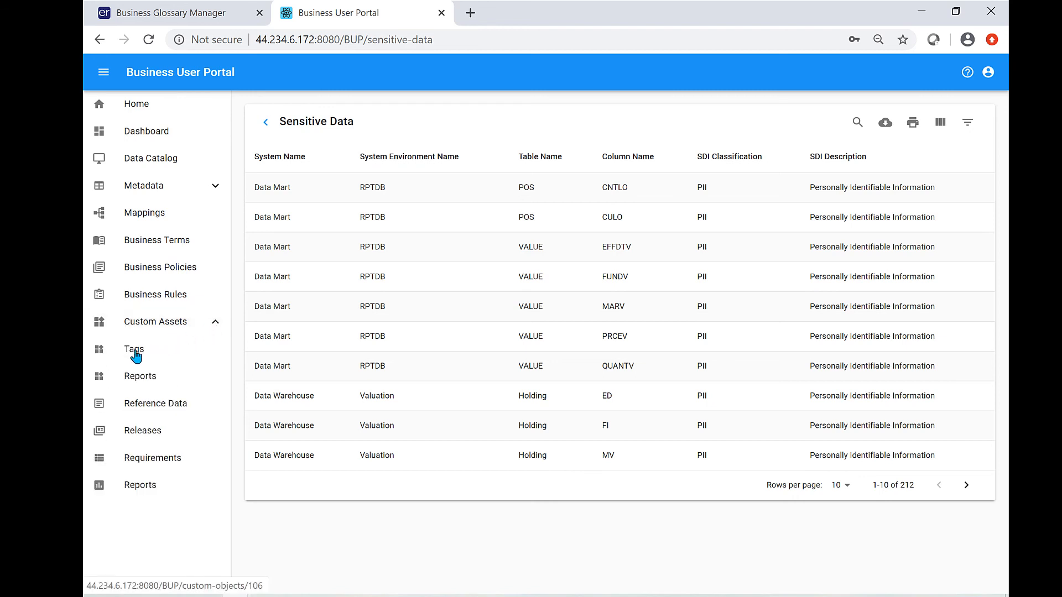
pyautogui.click(134, 349)
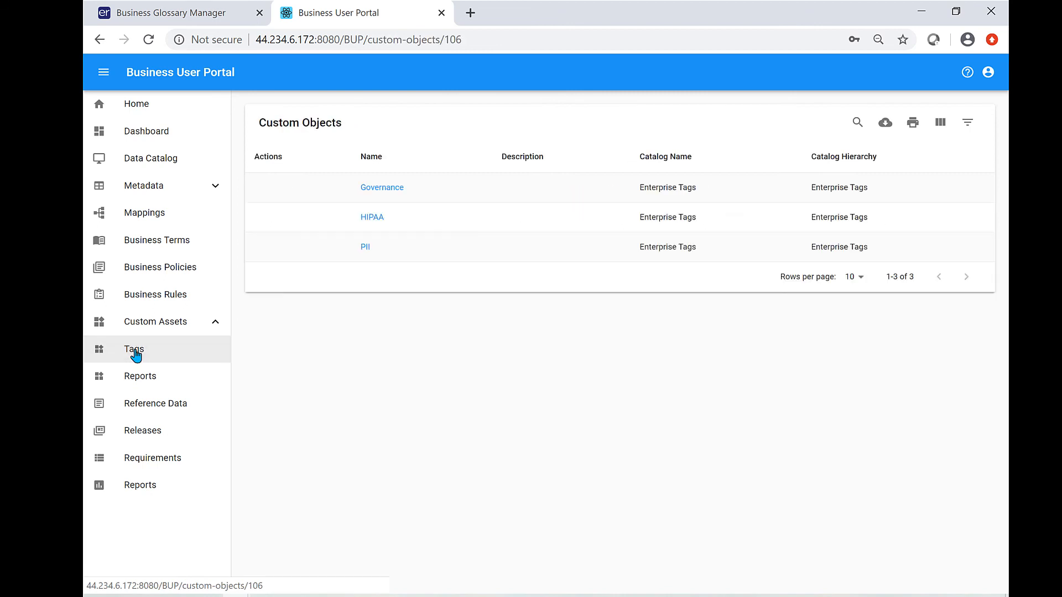
# Step: View the HIPAA tag's details from Custom Objects, then return to the Dashboard
pyautogui.click(104, 72)
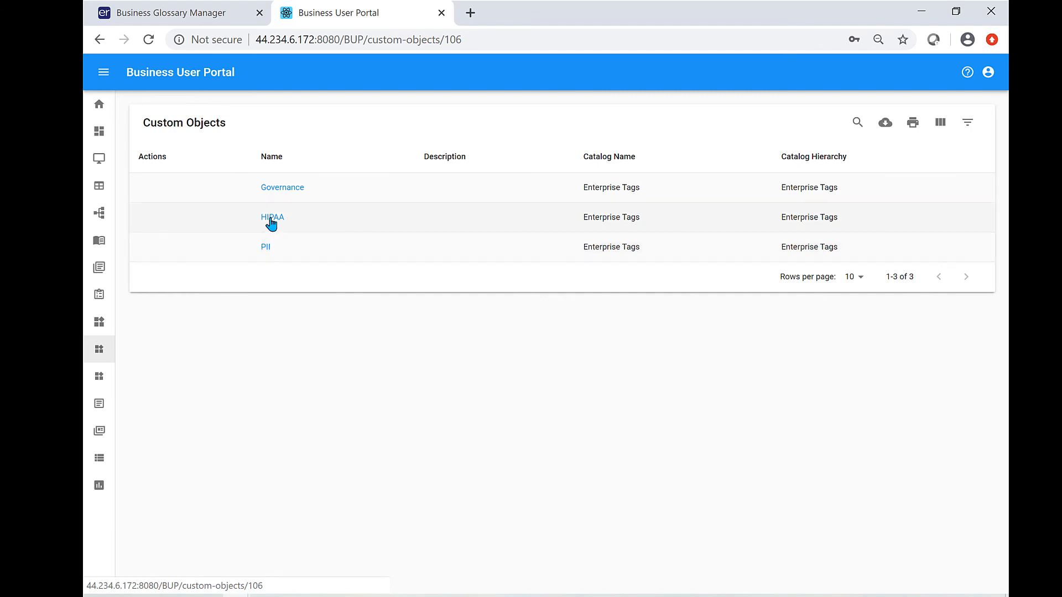
pyautogui.click(272, 217)
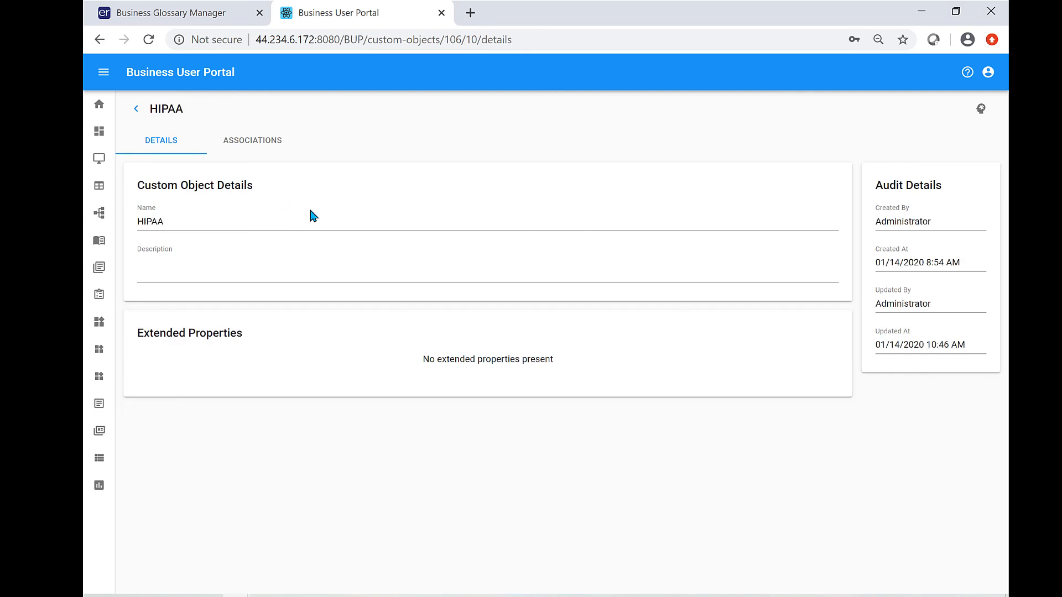
pyautogui.moveTo(360, 209)
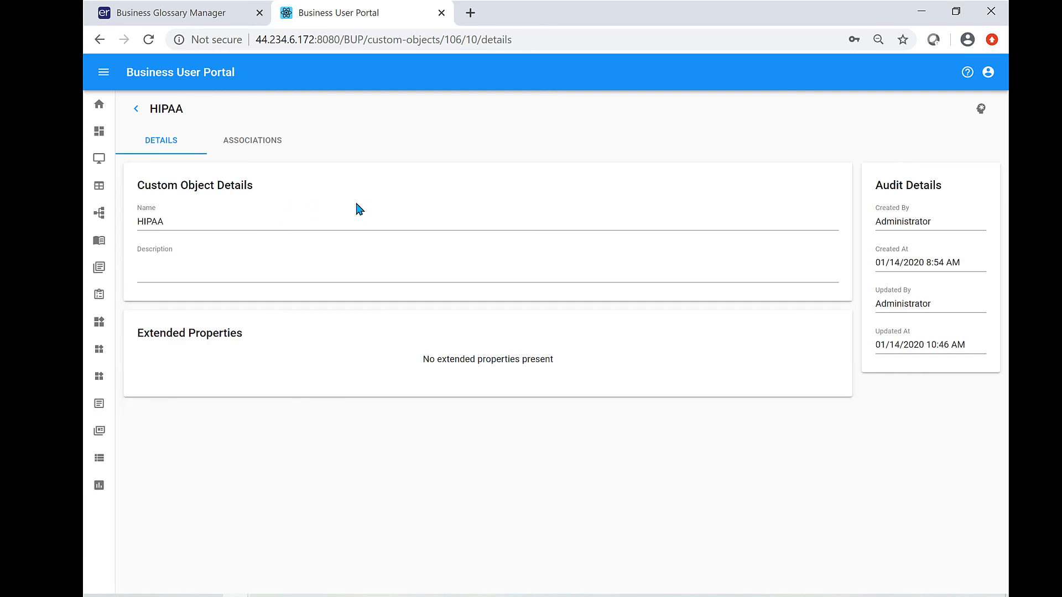
pyautogui.click(104, 71)
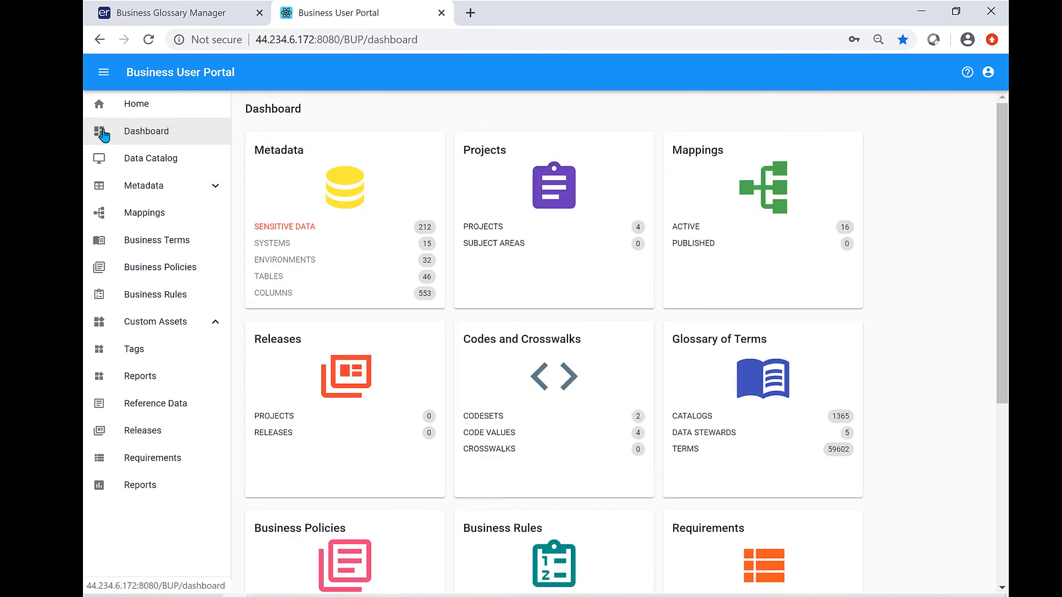
pyautogui.click(104, 72)
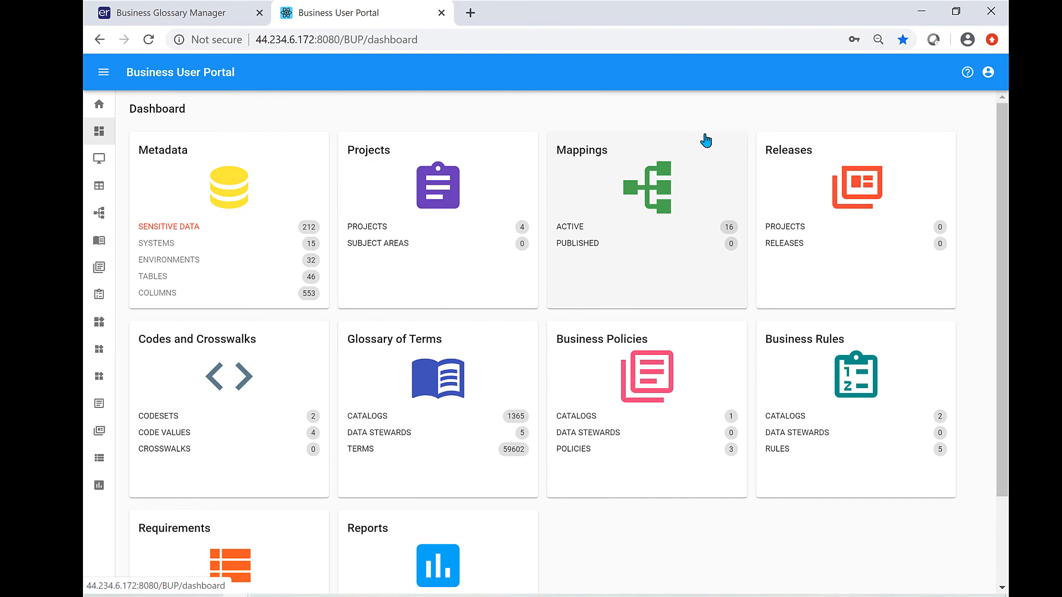
pyautogui.moveTo(732, 256)
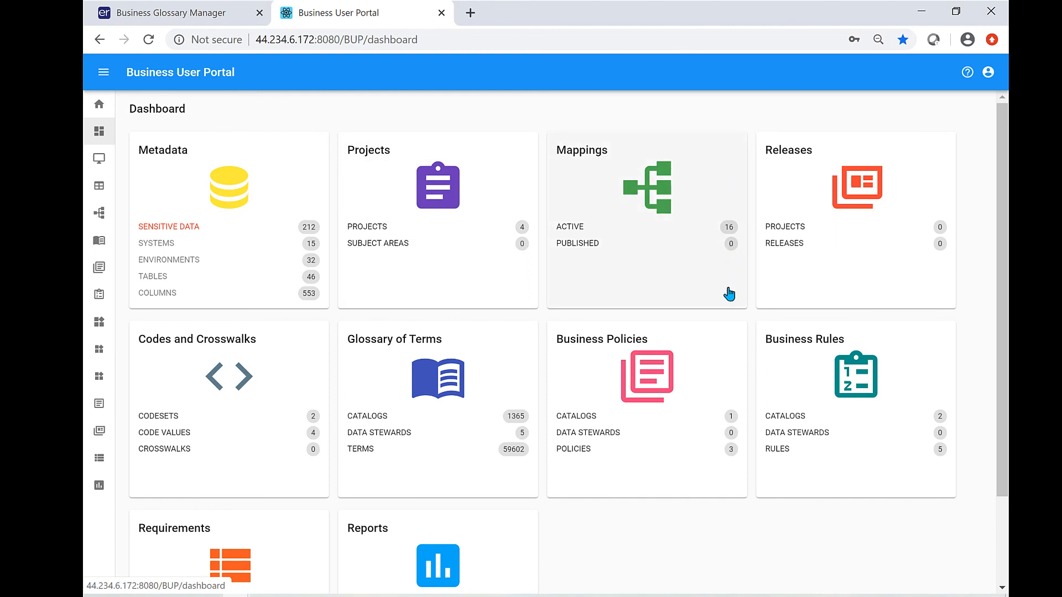
pyautogui.moveTo(704, 289)
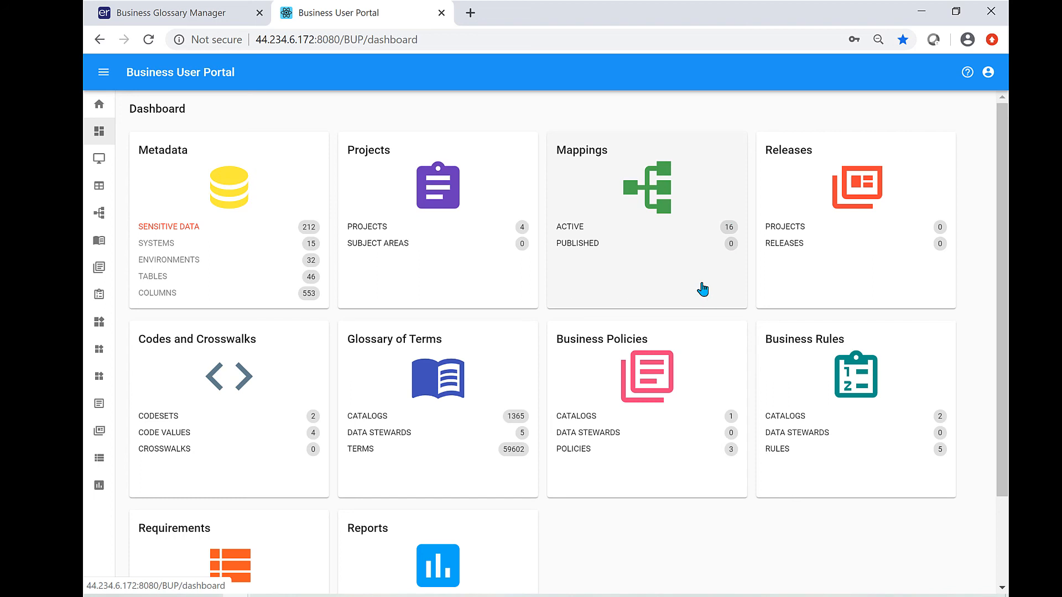